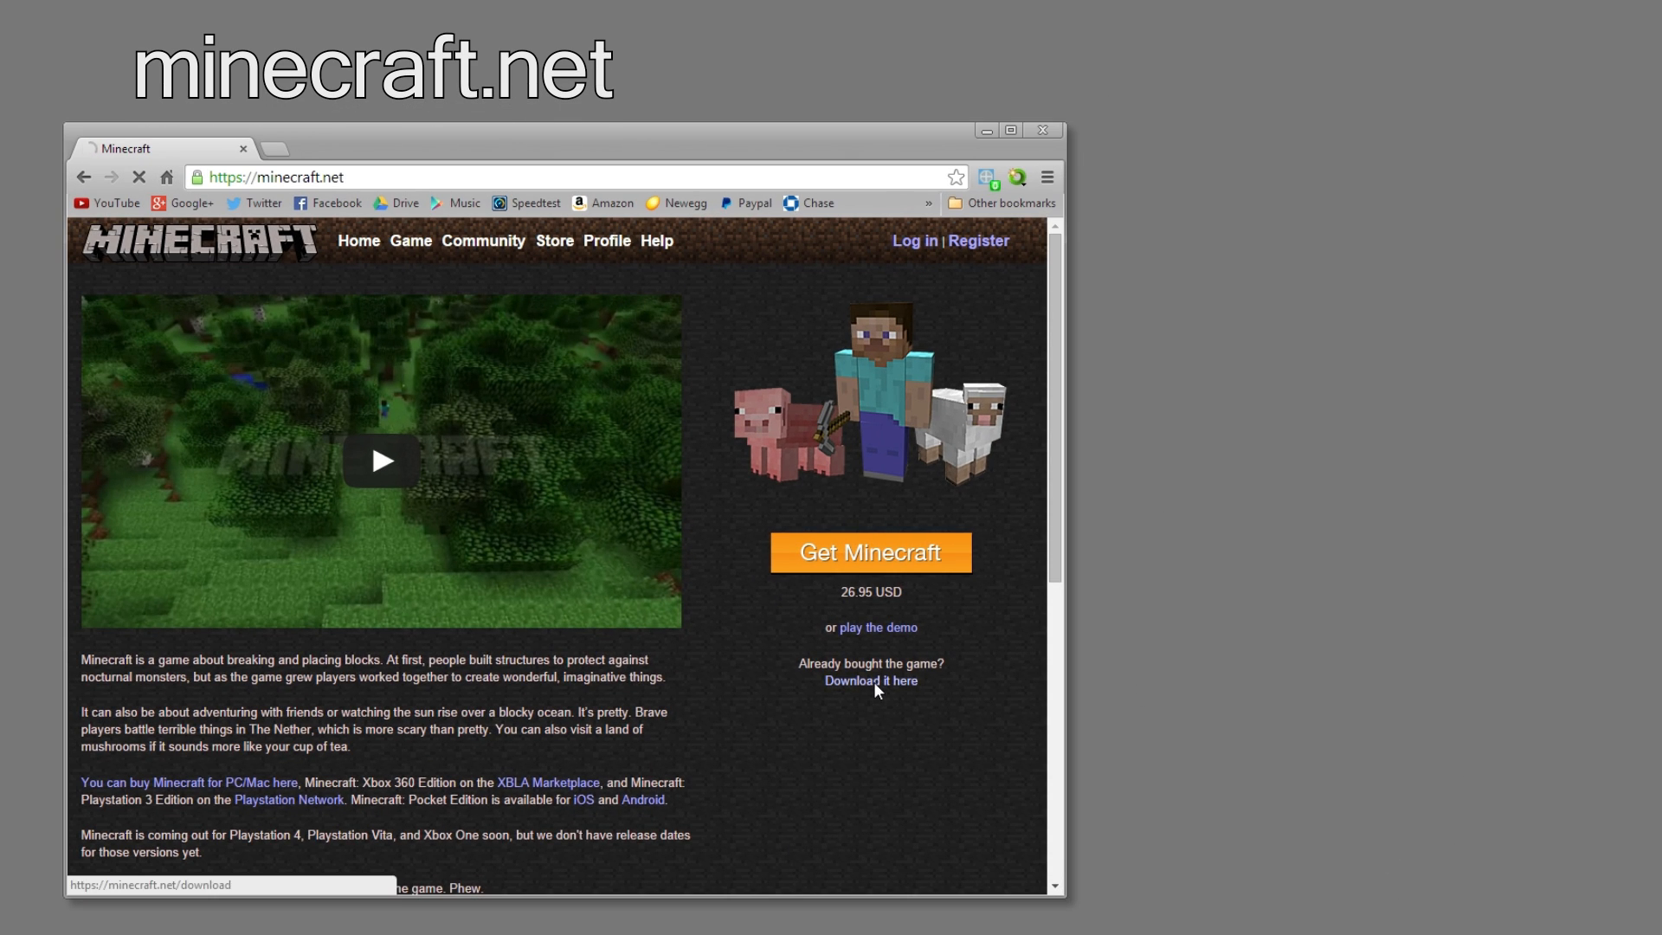
# Step: Download the minecraft_server exe from minecraft.net's Multiplayer Server download page
pyautogui.click(870, 681)
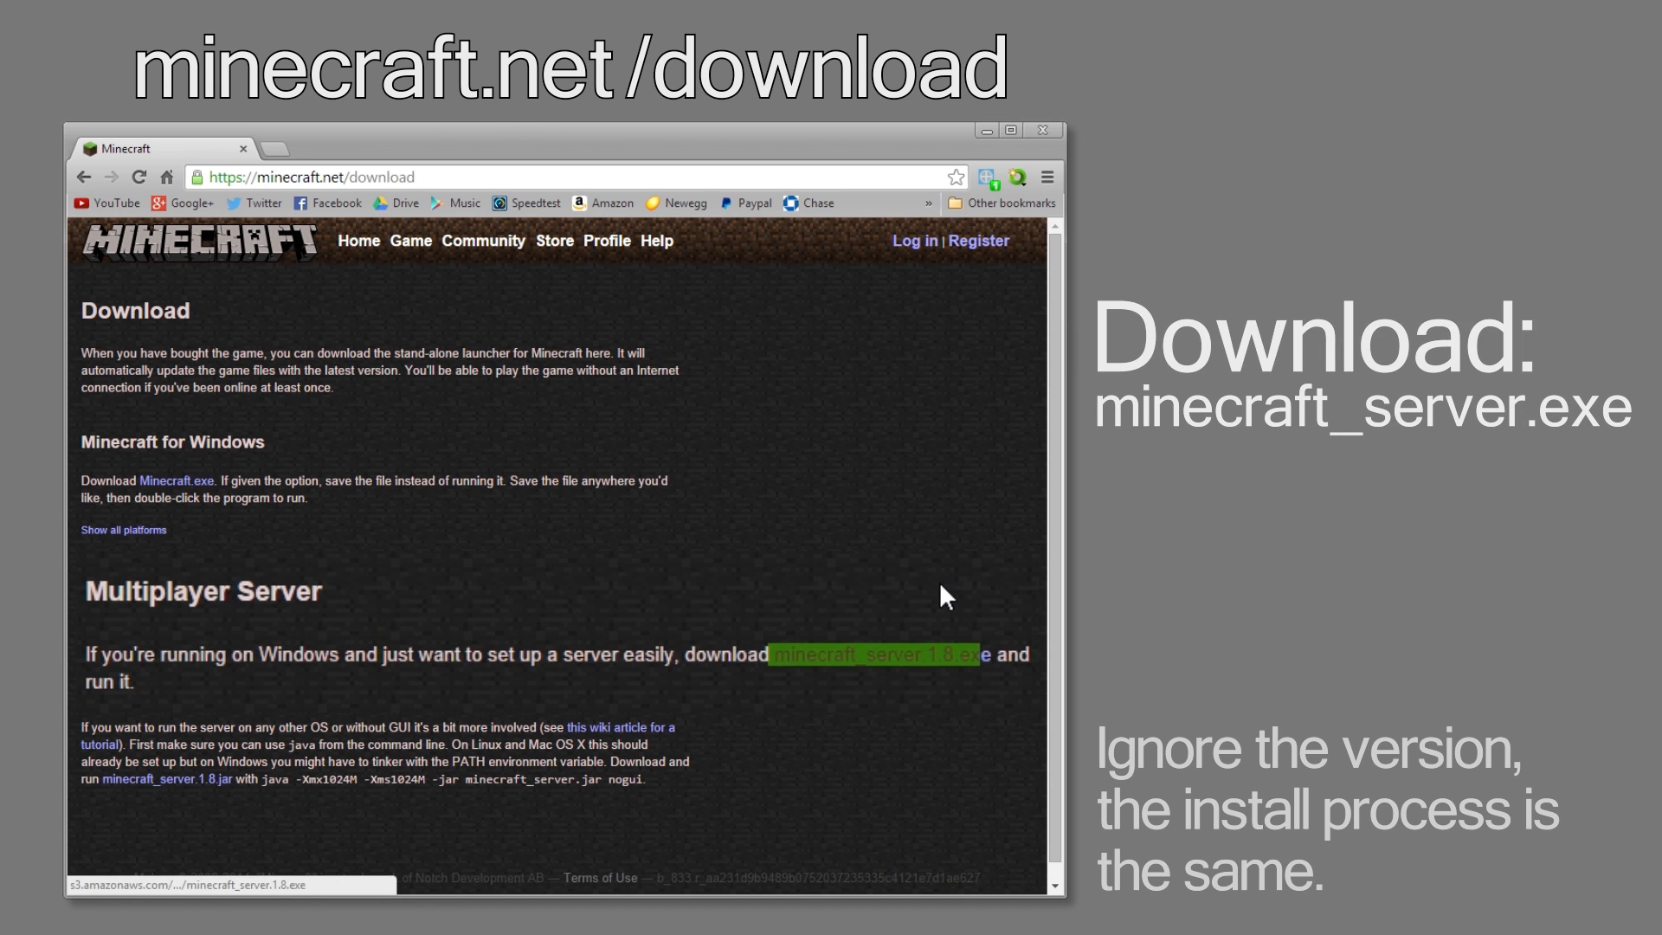
pyautogui.click(869, 654)
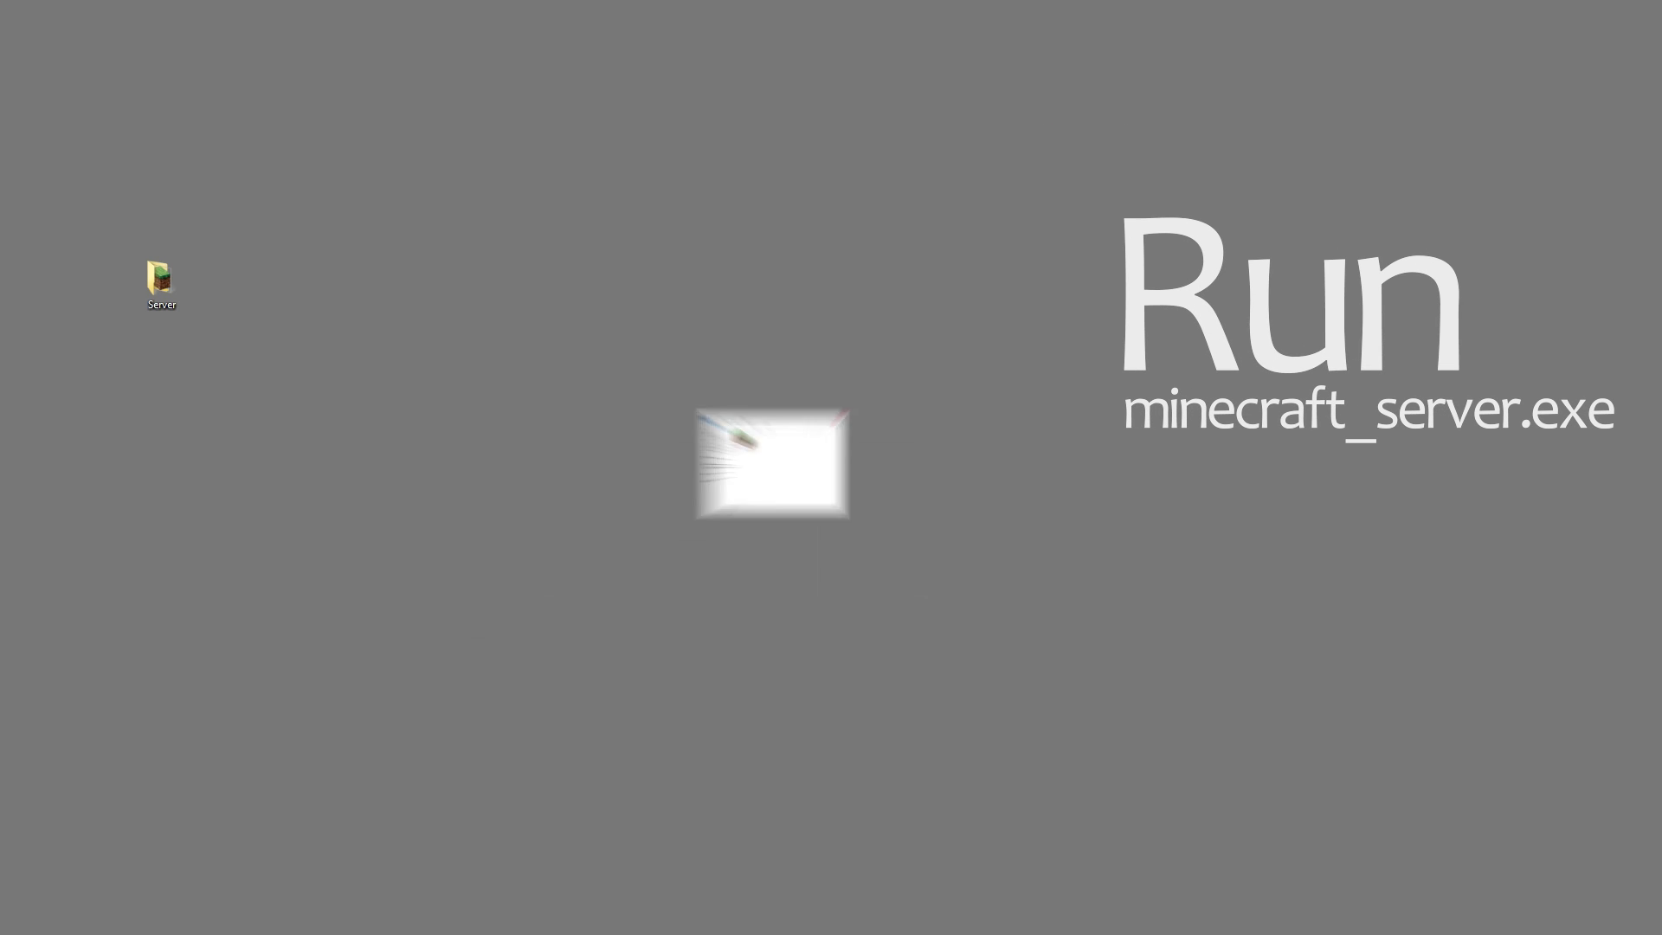
# Step: Run minecraft_server.exe past the security warning to generate eula.txt and server.properties
pyautogui.doubleClick(161, 278)
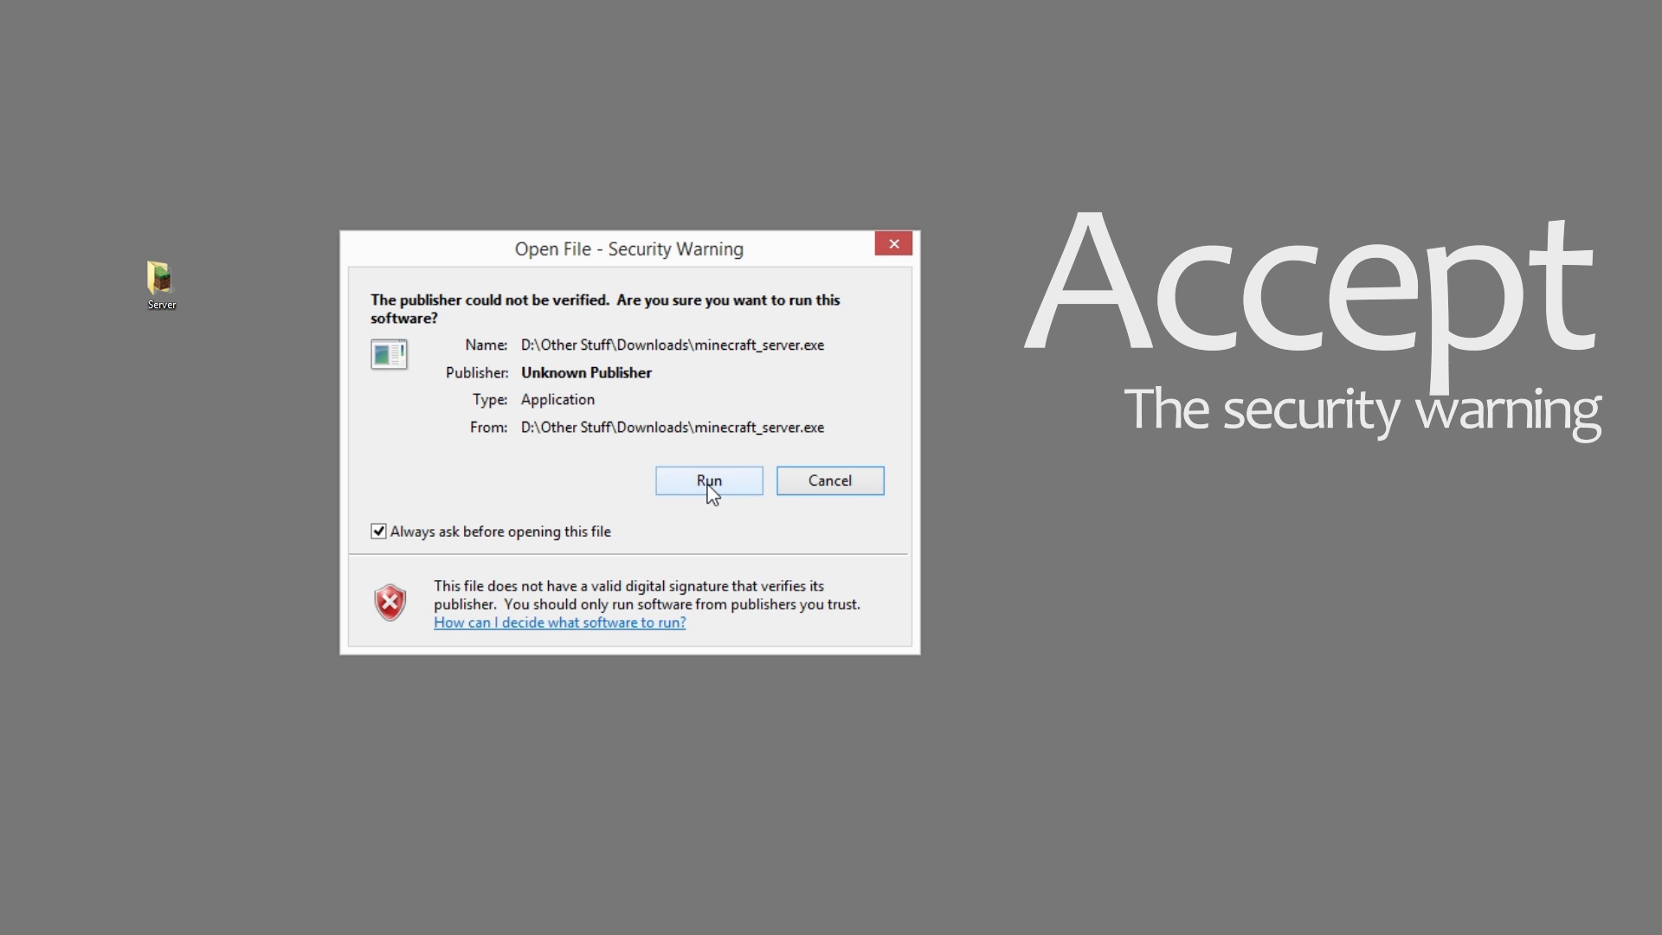
pyautogui.click(708, 481)
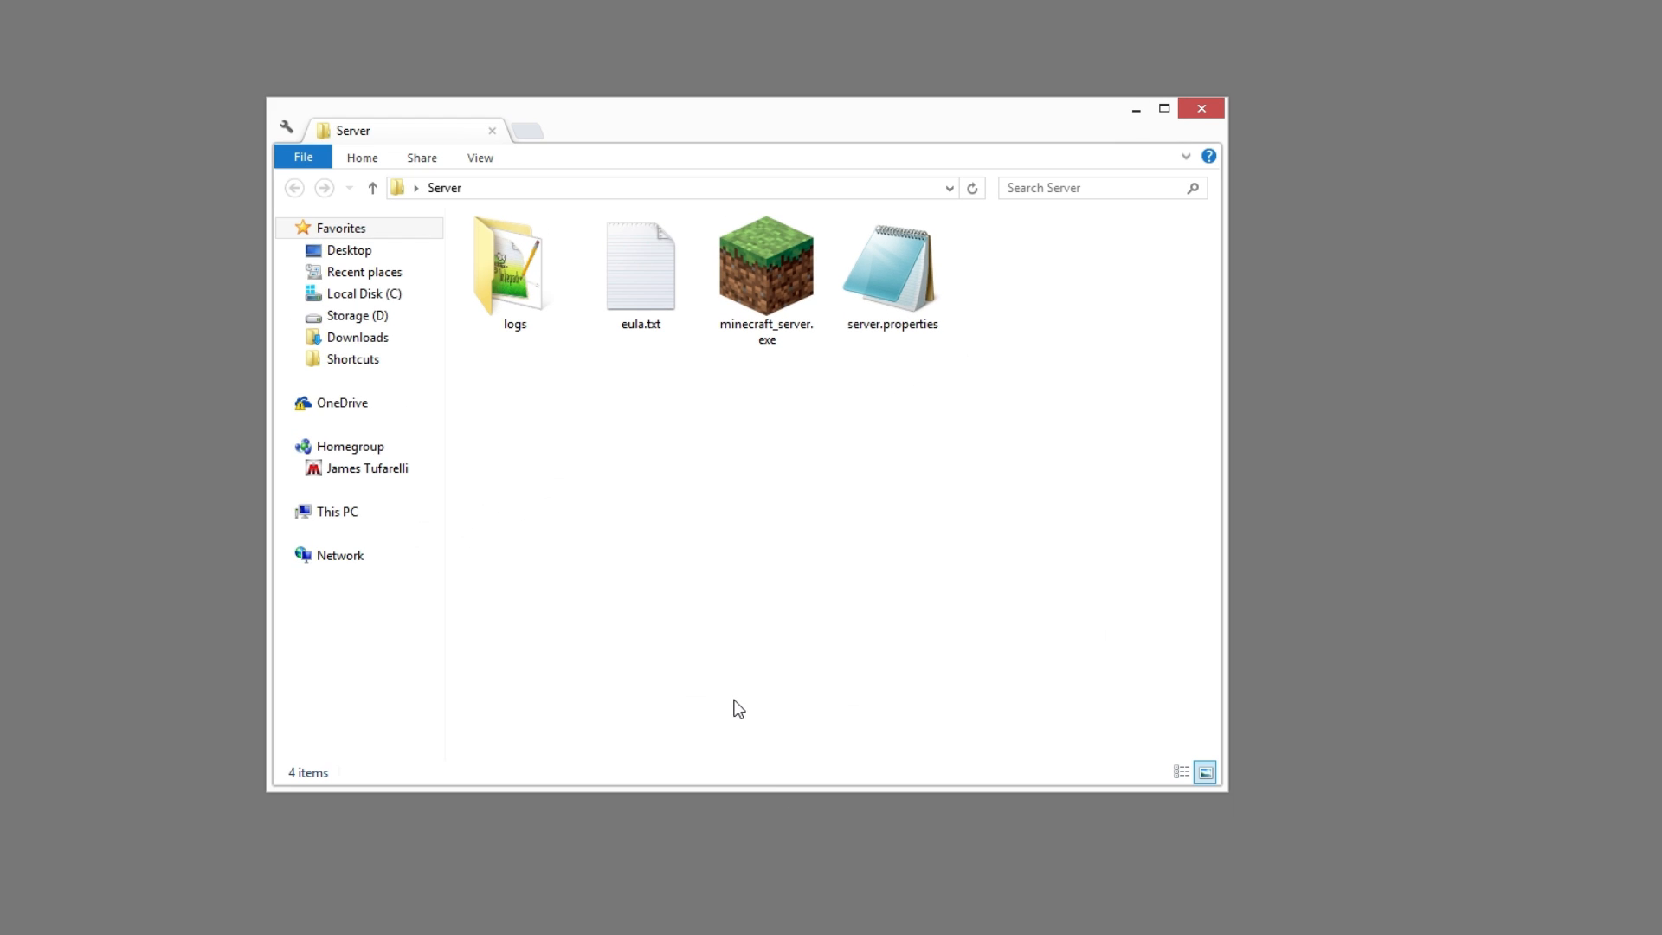
# Step: Open eula.txt from the Server folder in Notepad
pyautogui.click(641, 267)
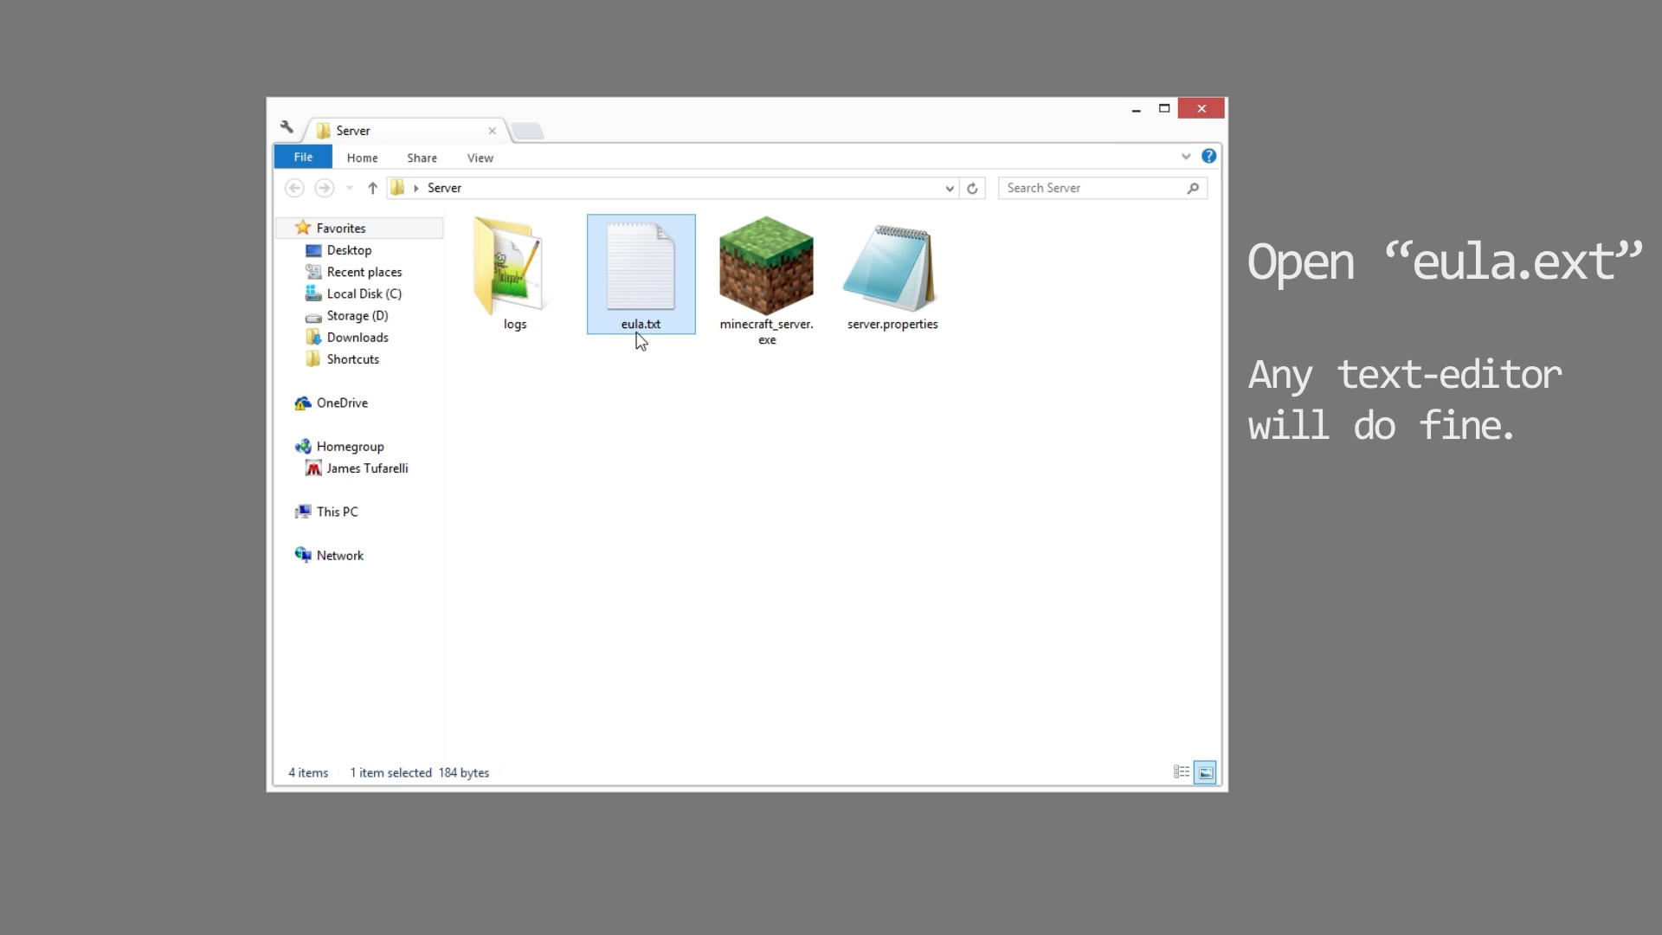
pyautogui.doubleClick(639, 265)
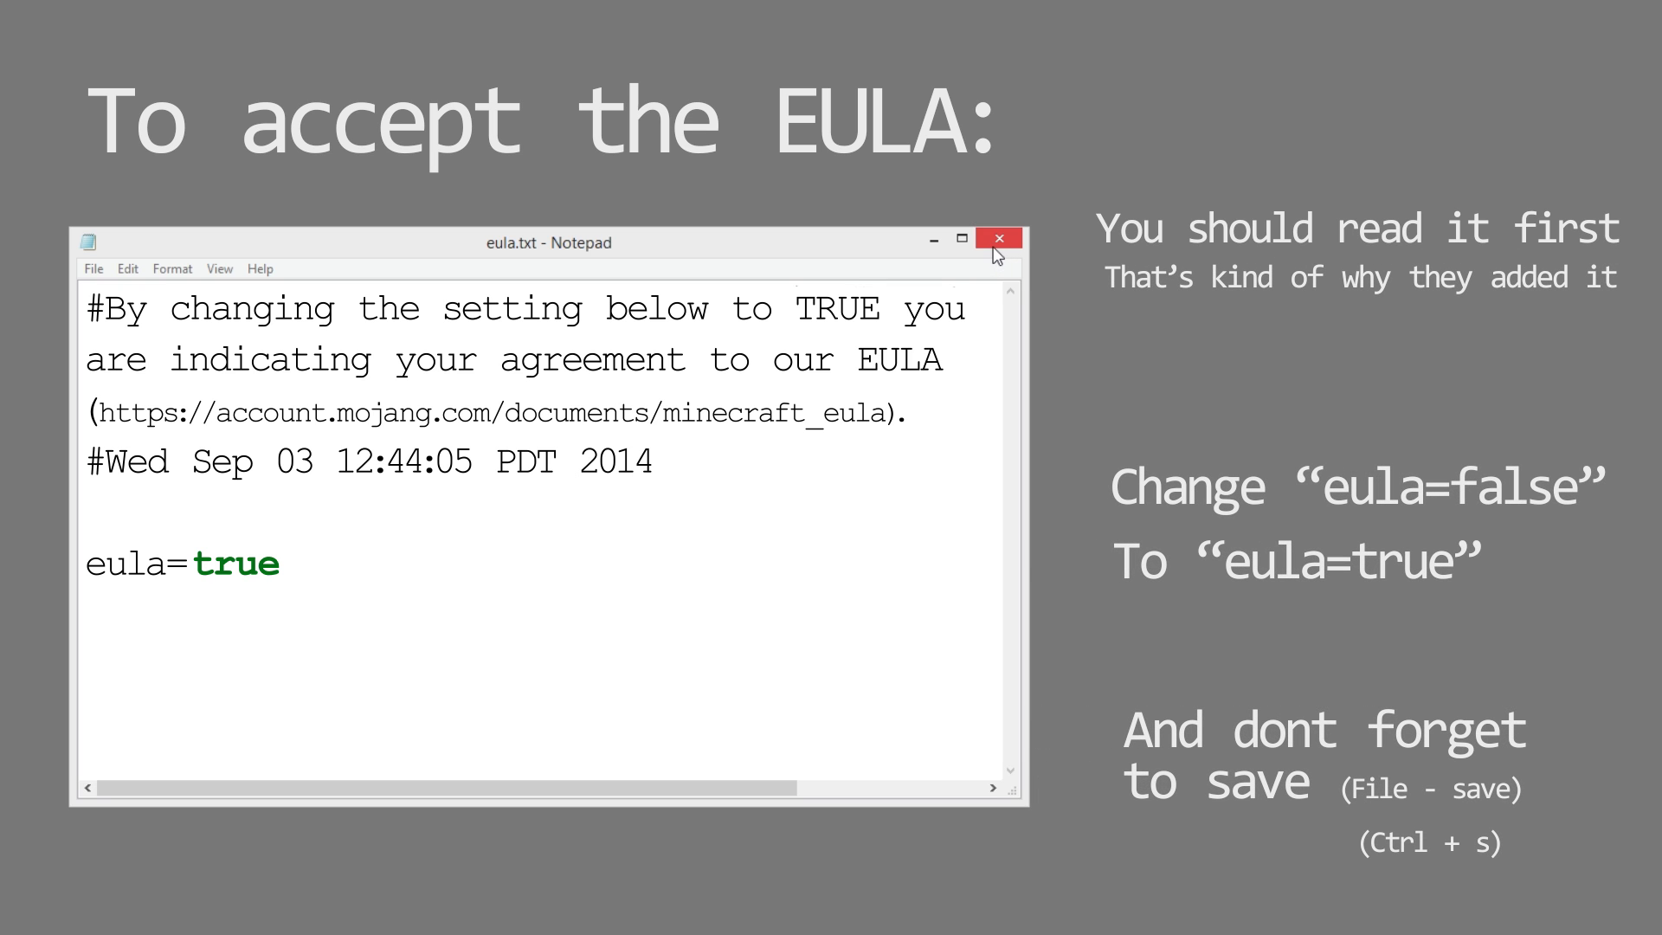
pyautogui.moveTo(986, 265)
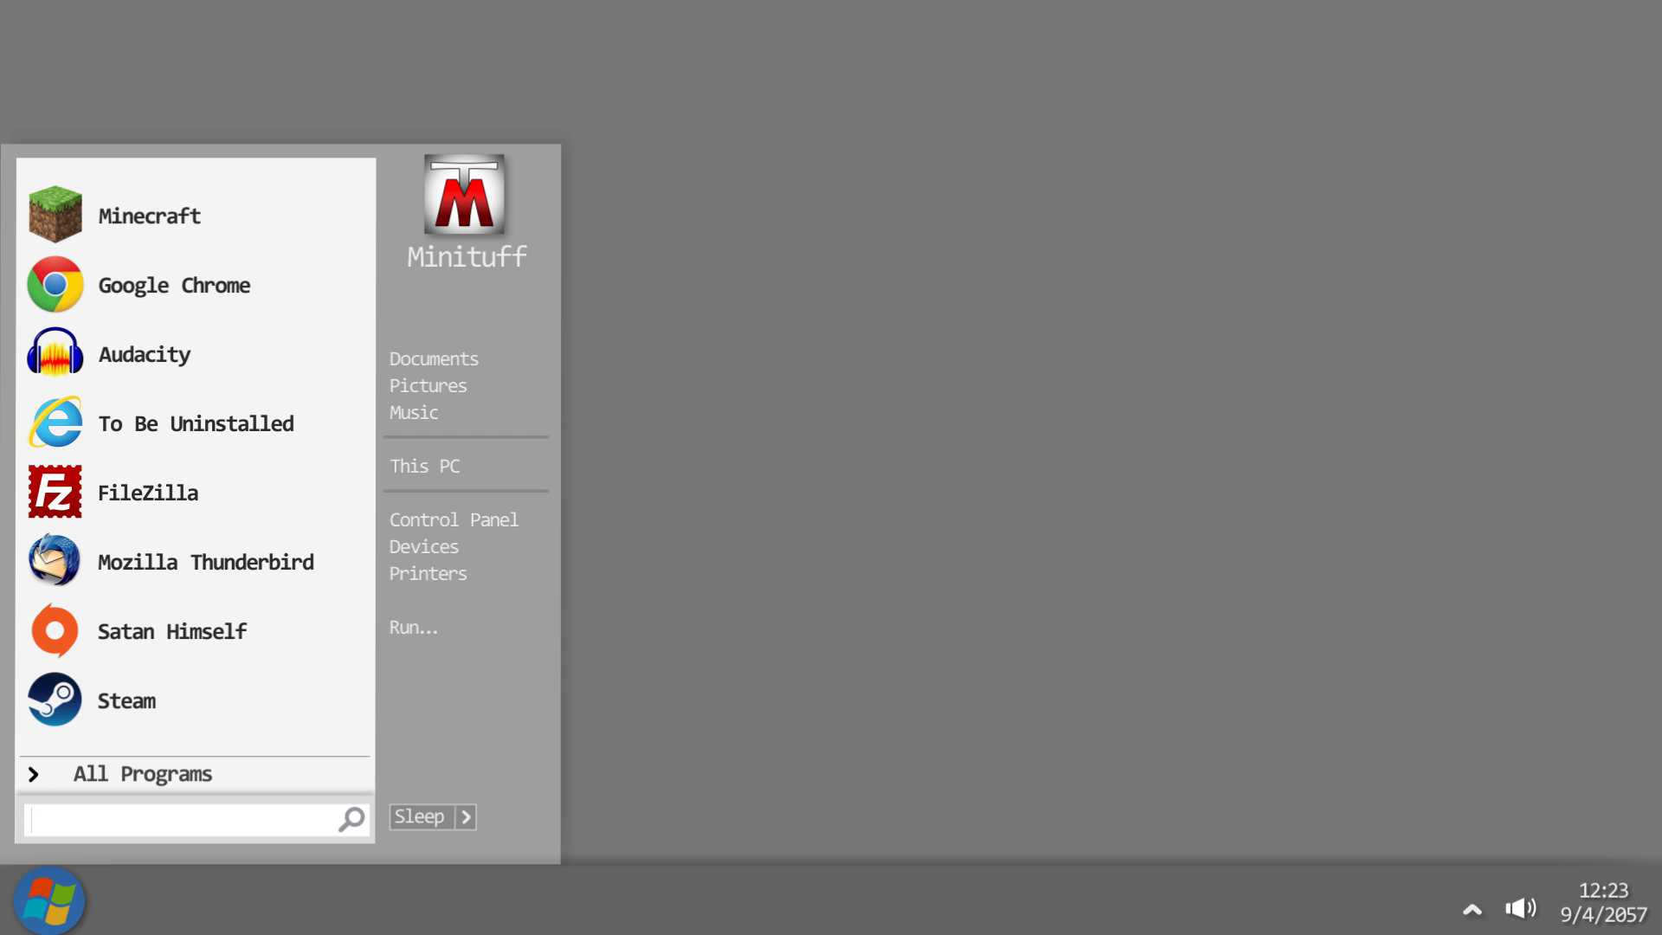
# Step: Search for cmd from Start and launch Command Prompt
pyautogui.write('cmd')
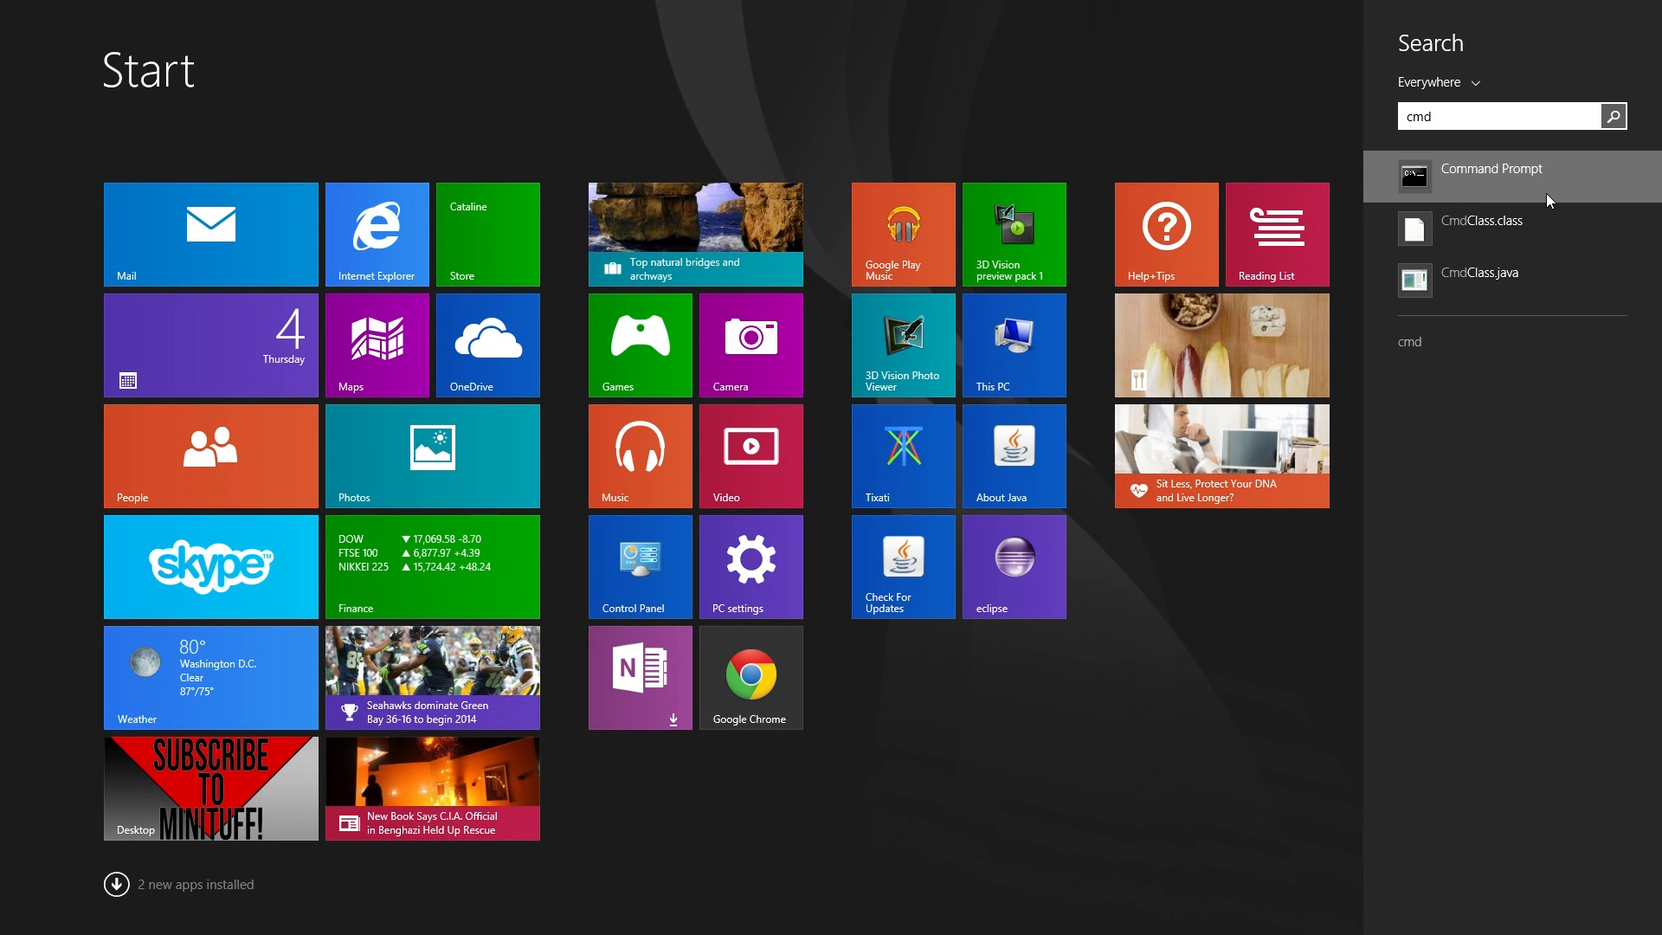
pyautogui.click(1491, 175)
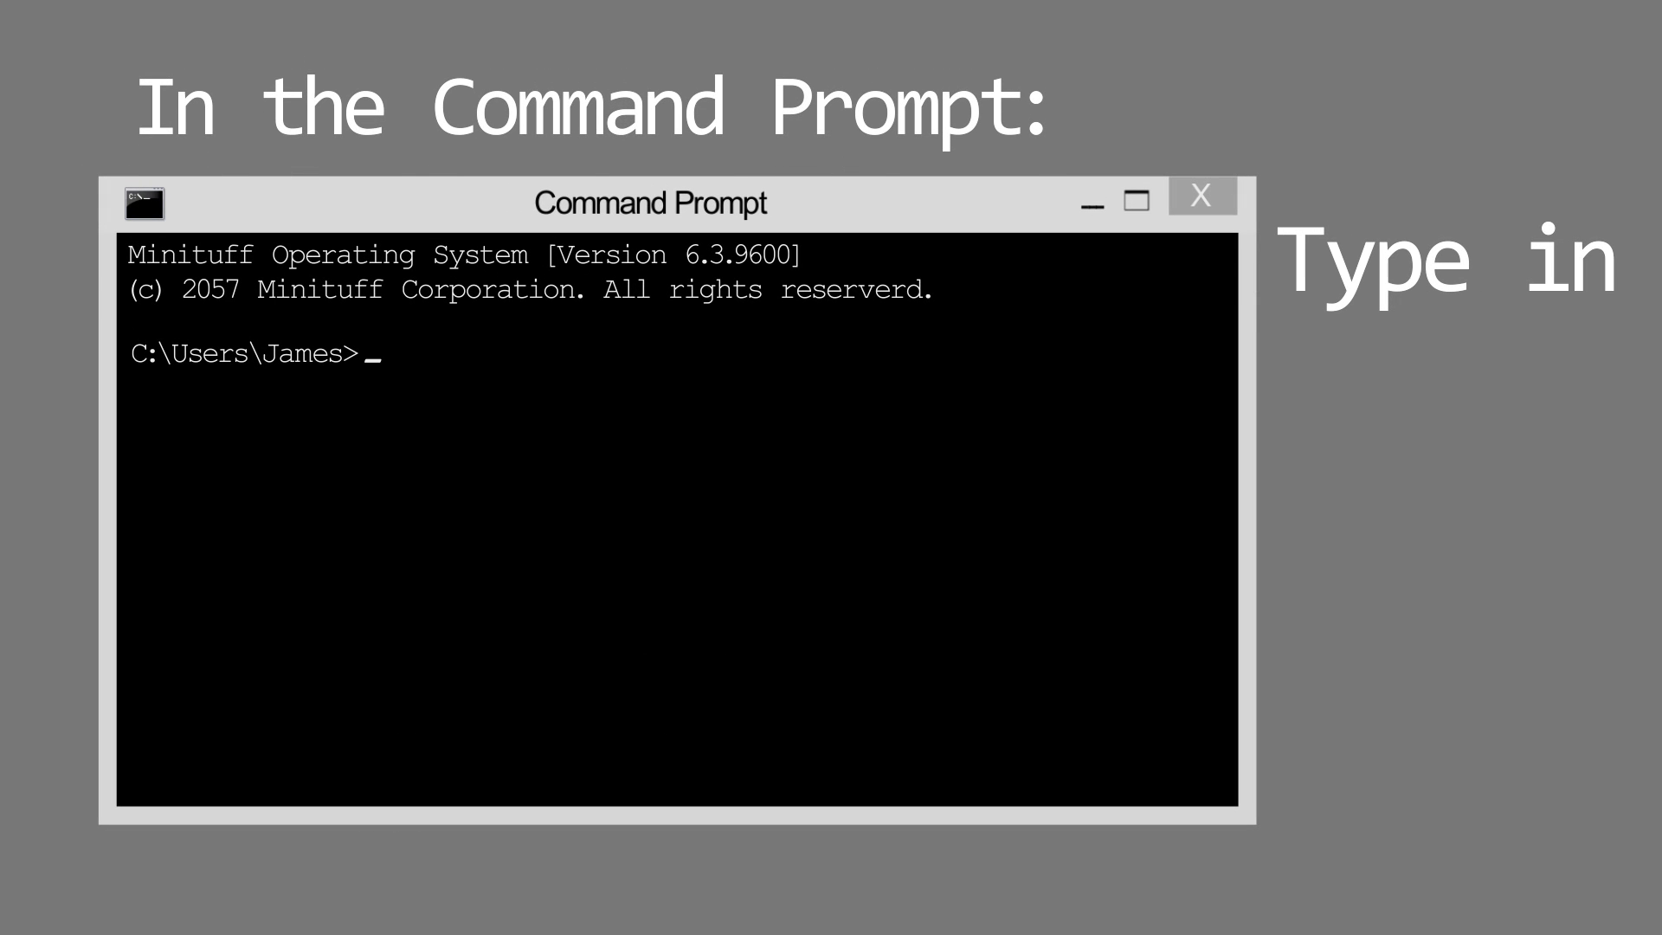
# Step: Run ipconfig to show the network configuration and default gateway
pyautogui.write('ipconfig')
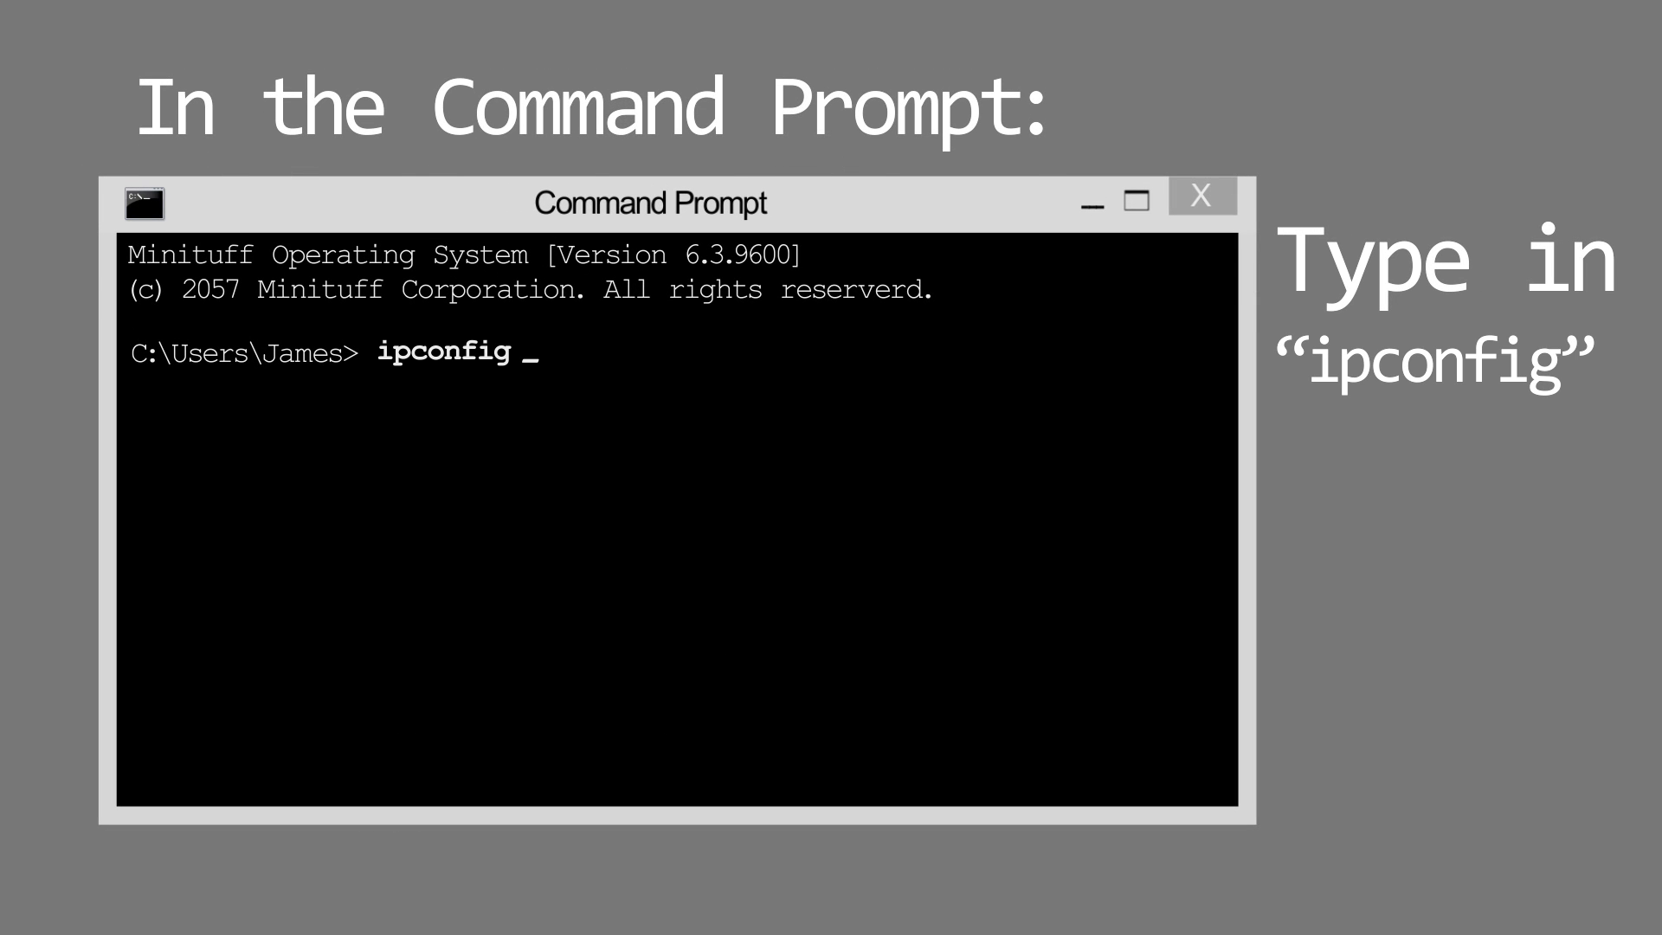
pyautogui.press('enter')
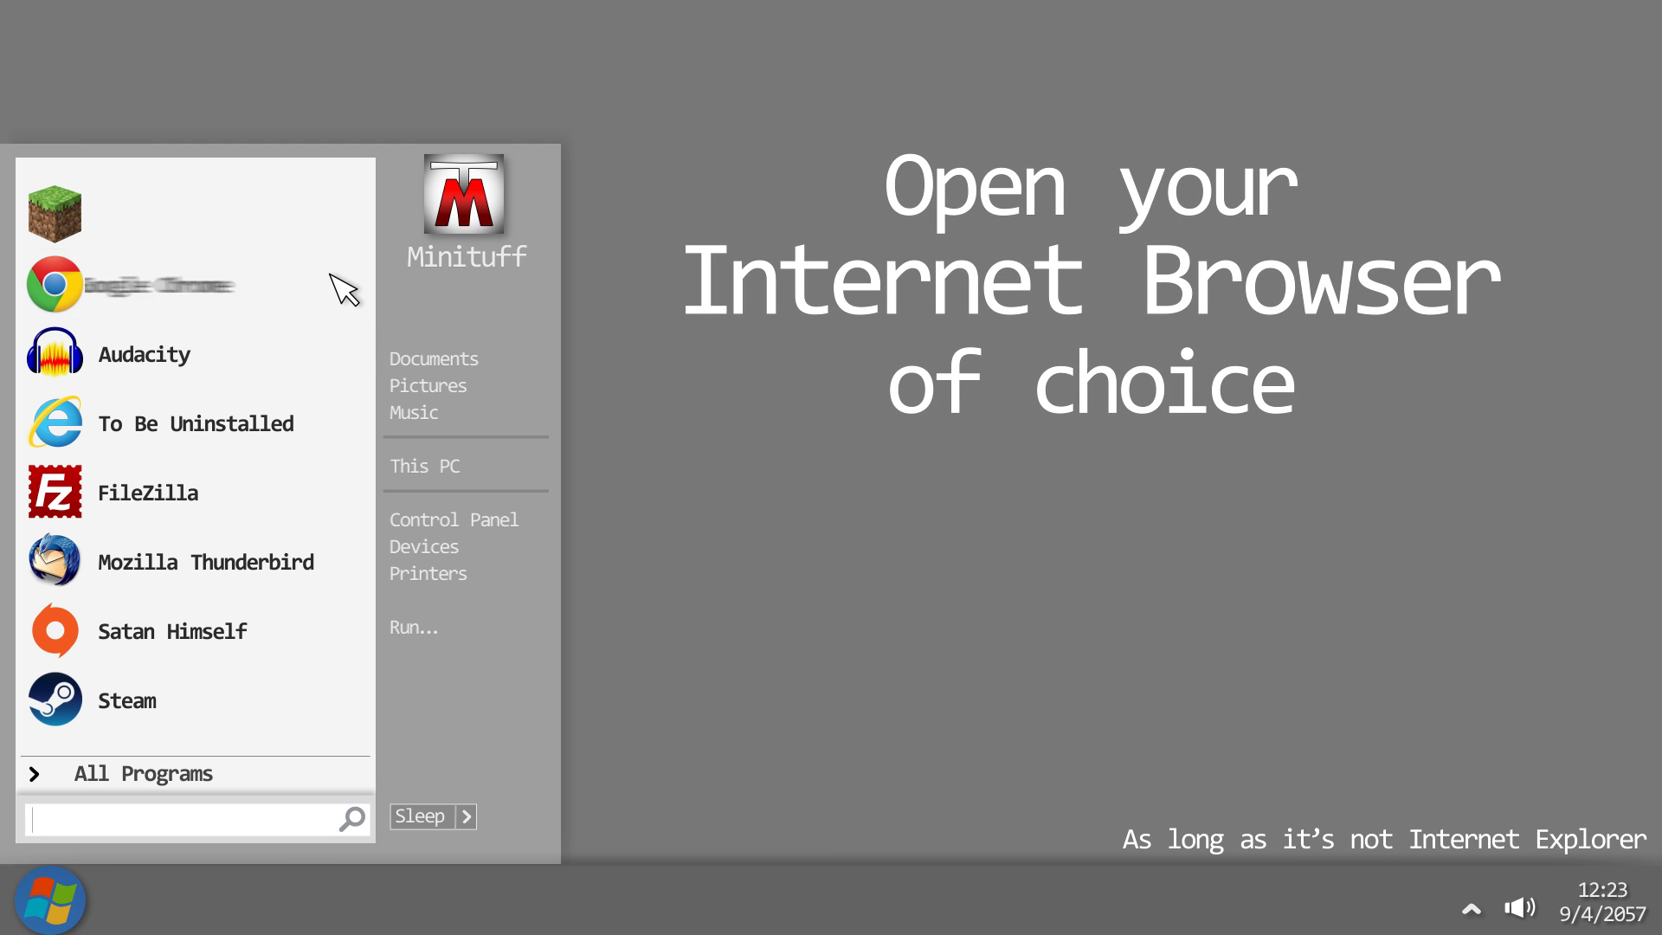
# Step: Load the router at 192.168.1.1 in Chrome and enter admin as the login credentials
pyautogui.click(54, 283)
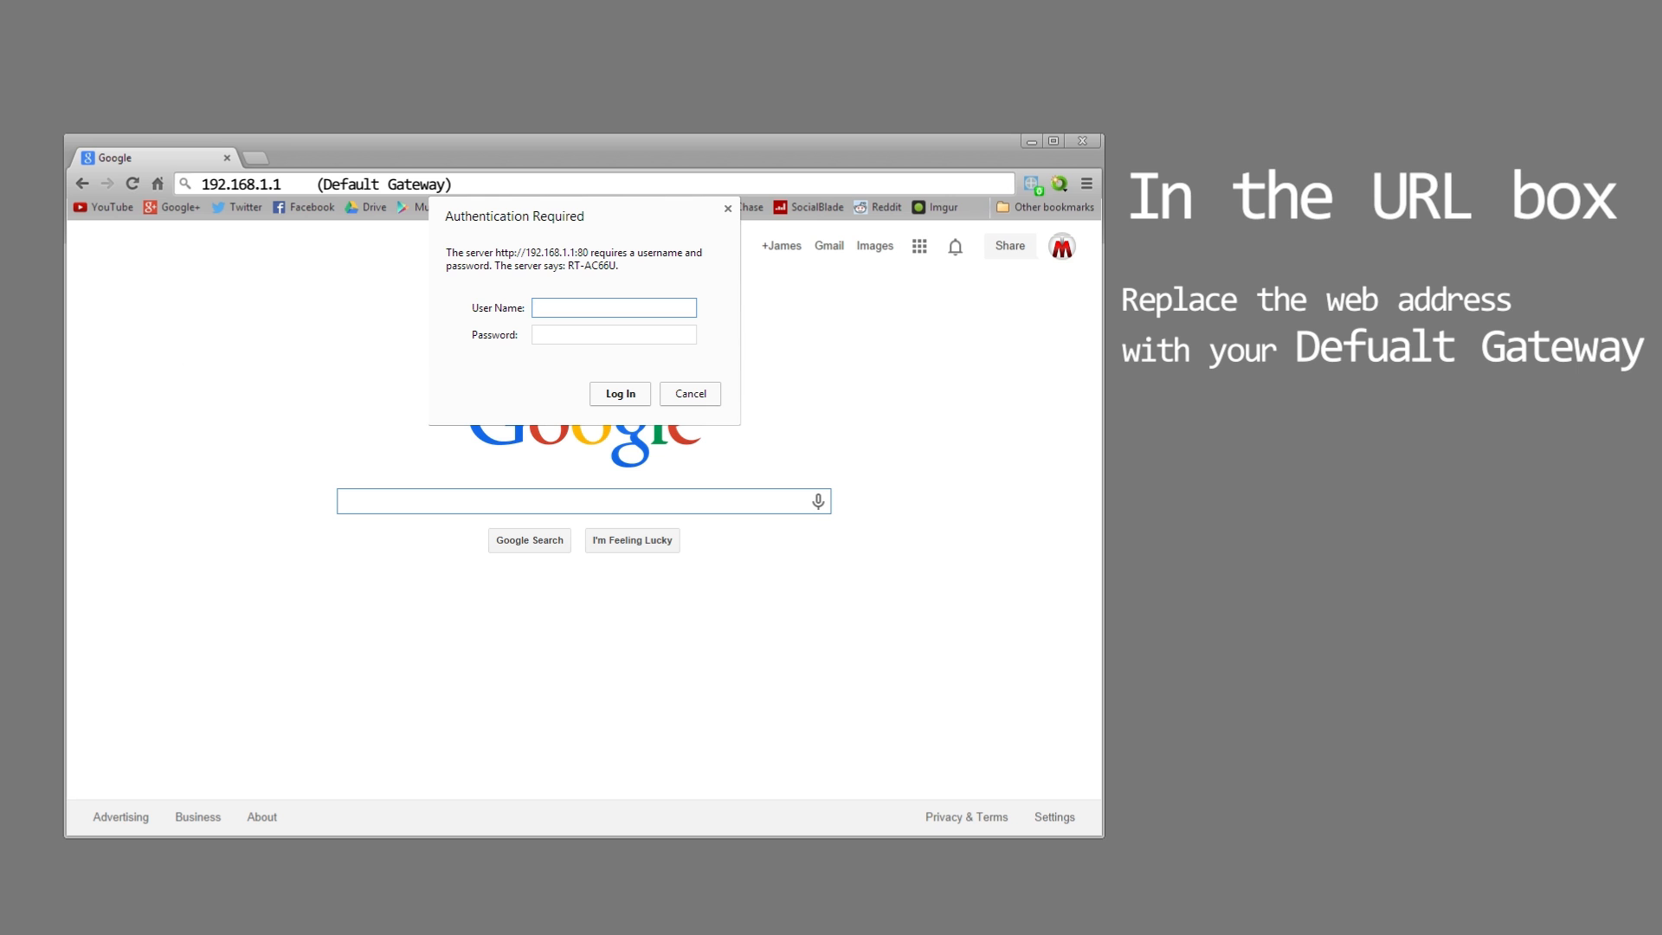
pyautogui.click(613, 307)
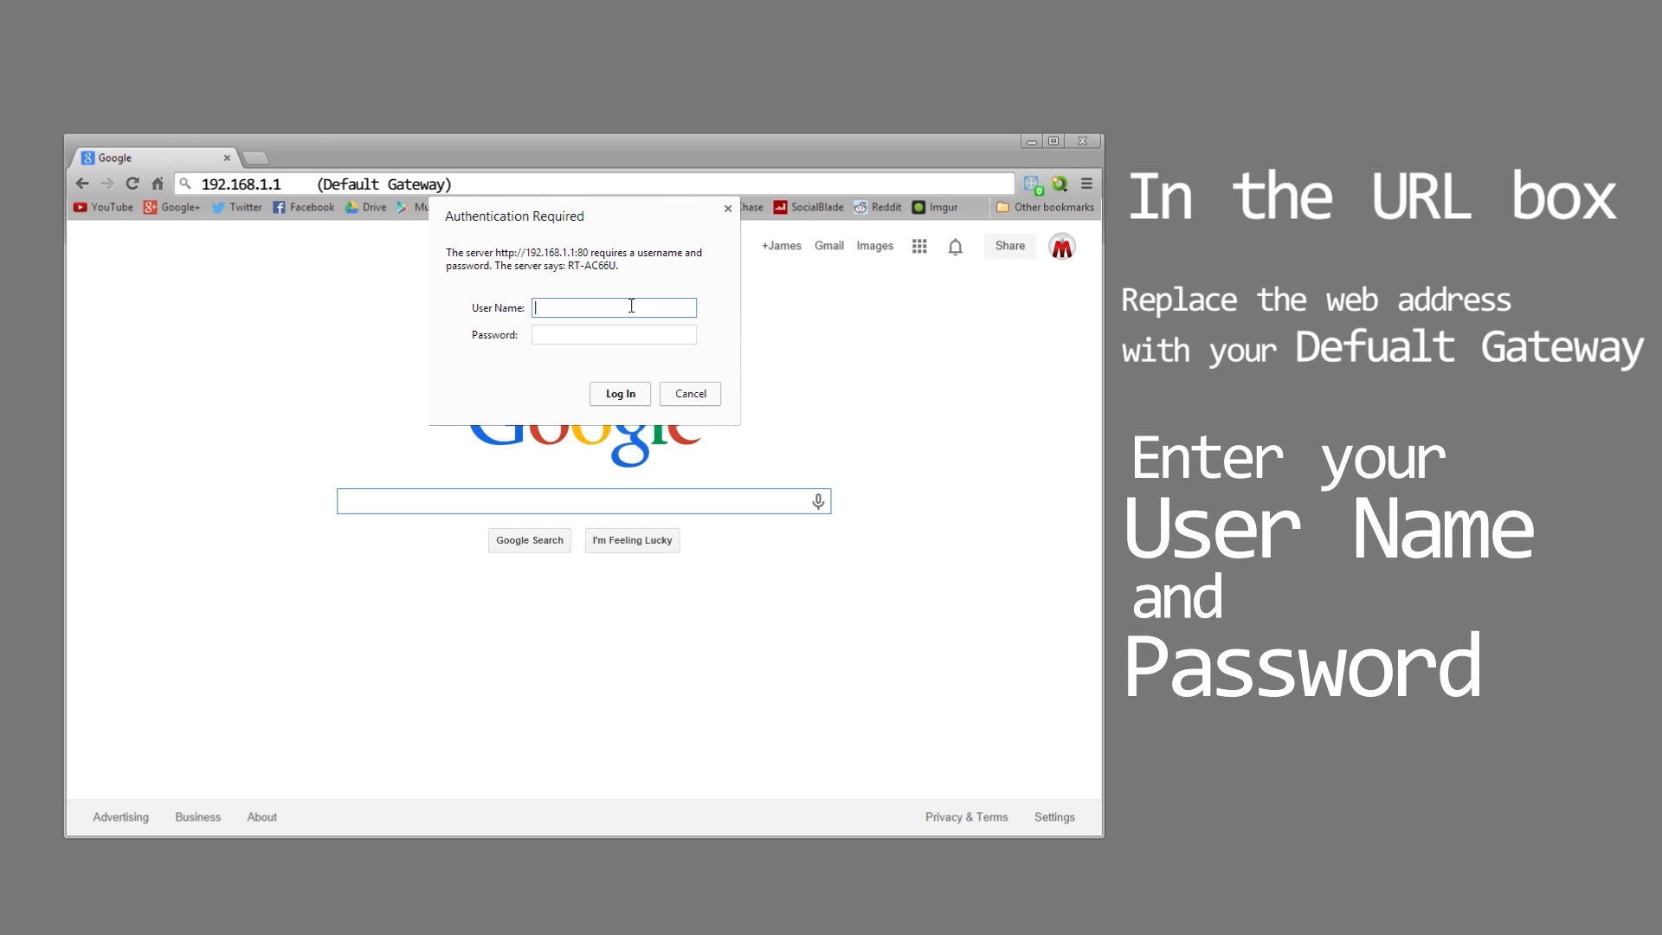
pyautogui.write('admin')
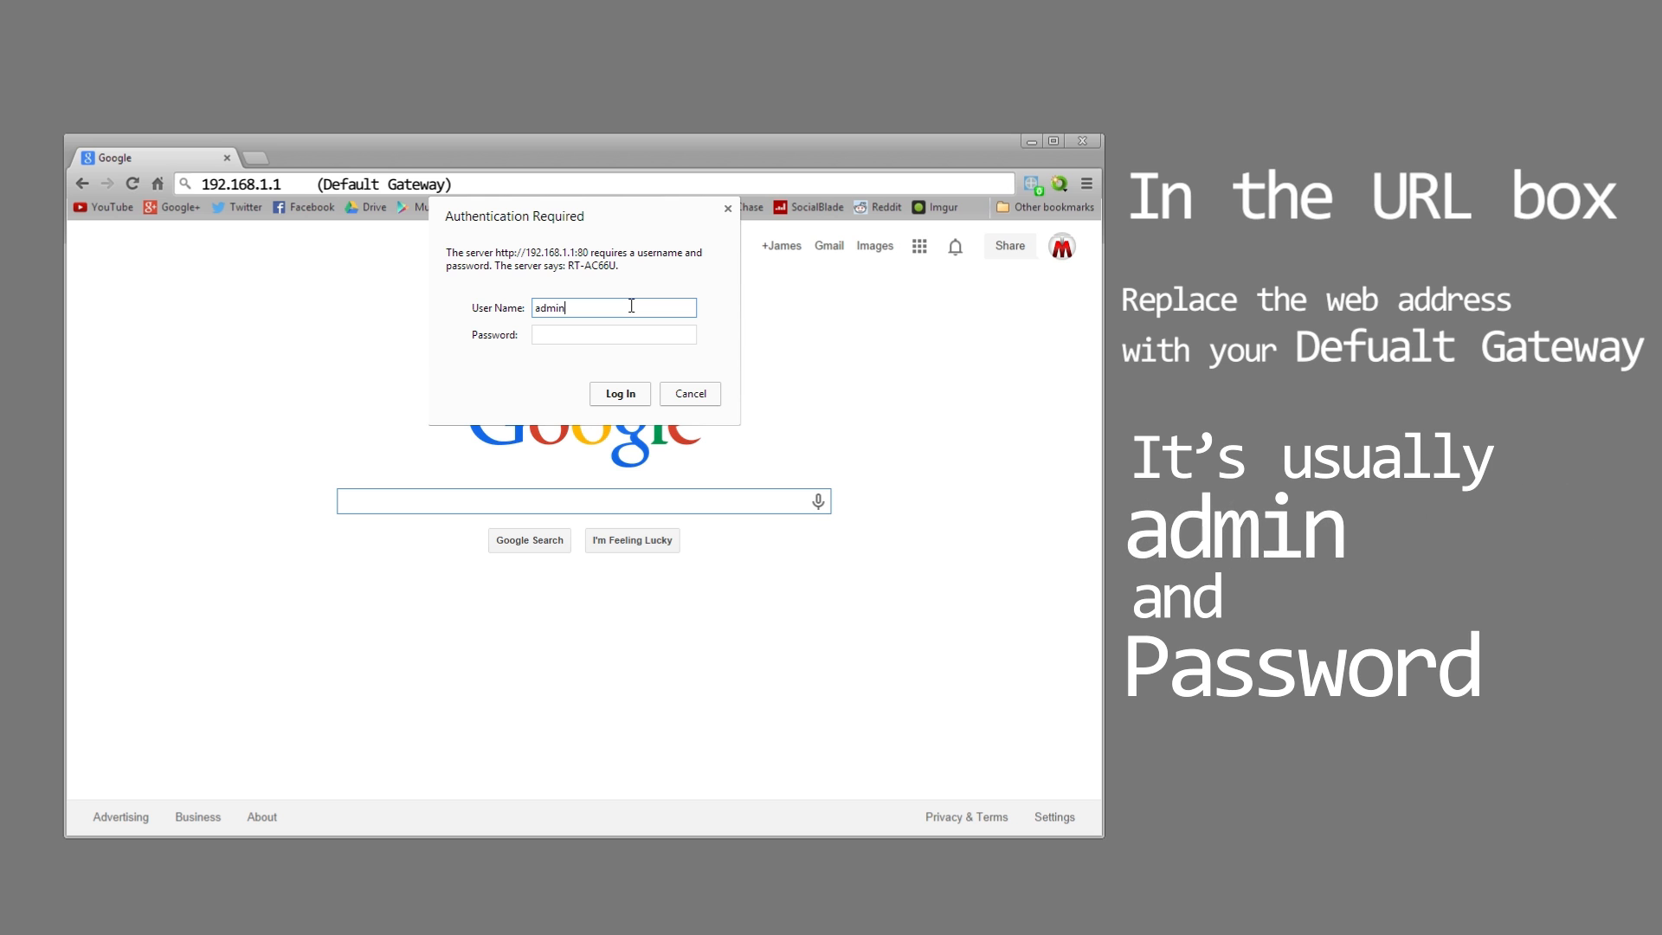
pyautogui.write('admin')
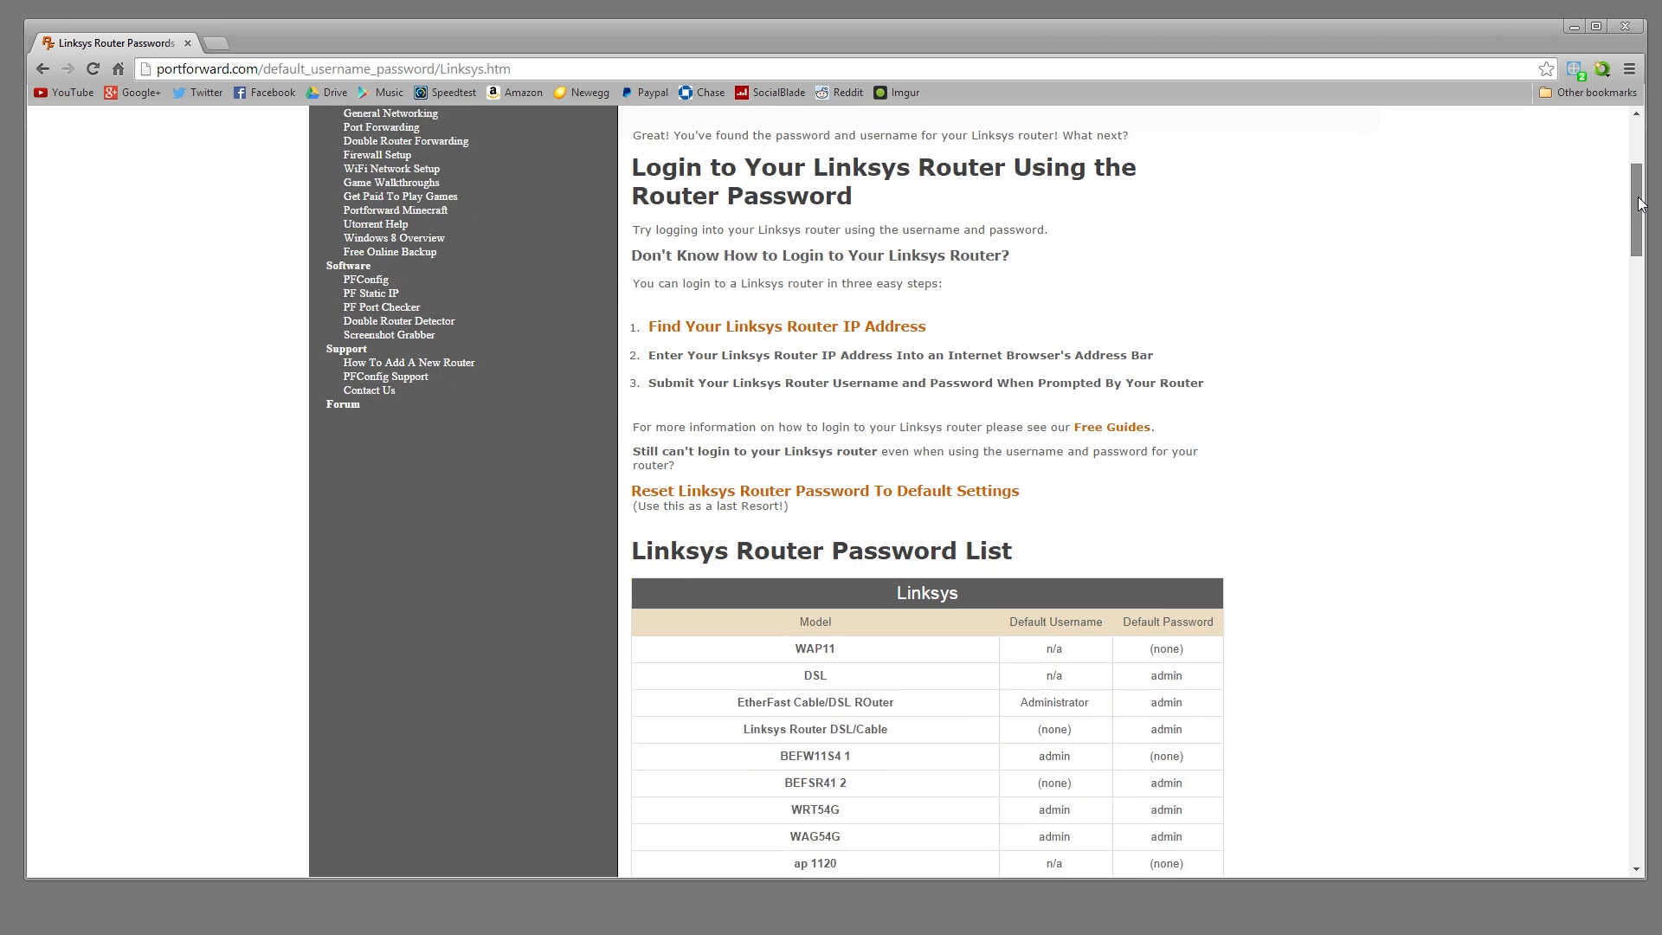
# Step: Scroll portforward.com's Linksys default password list, then return to the router login
pyautogui.scroll(-3)
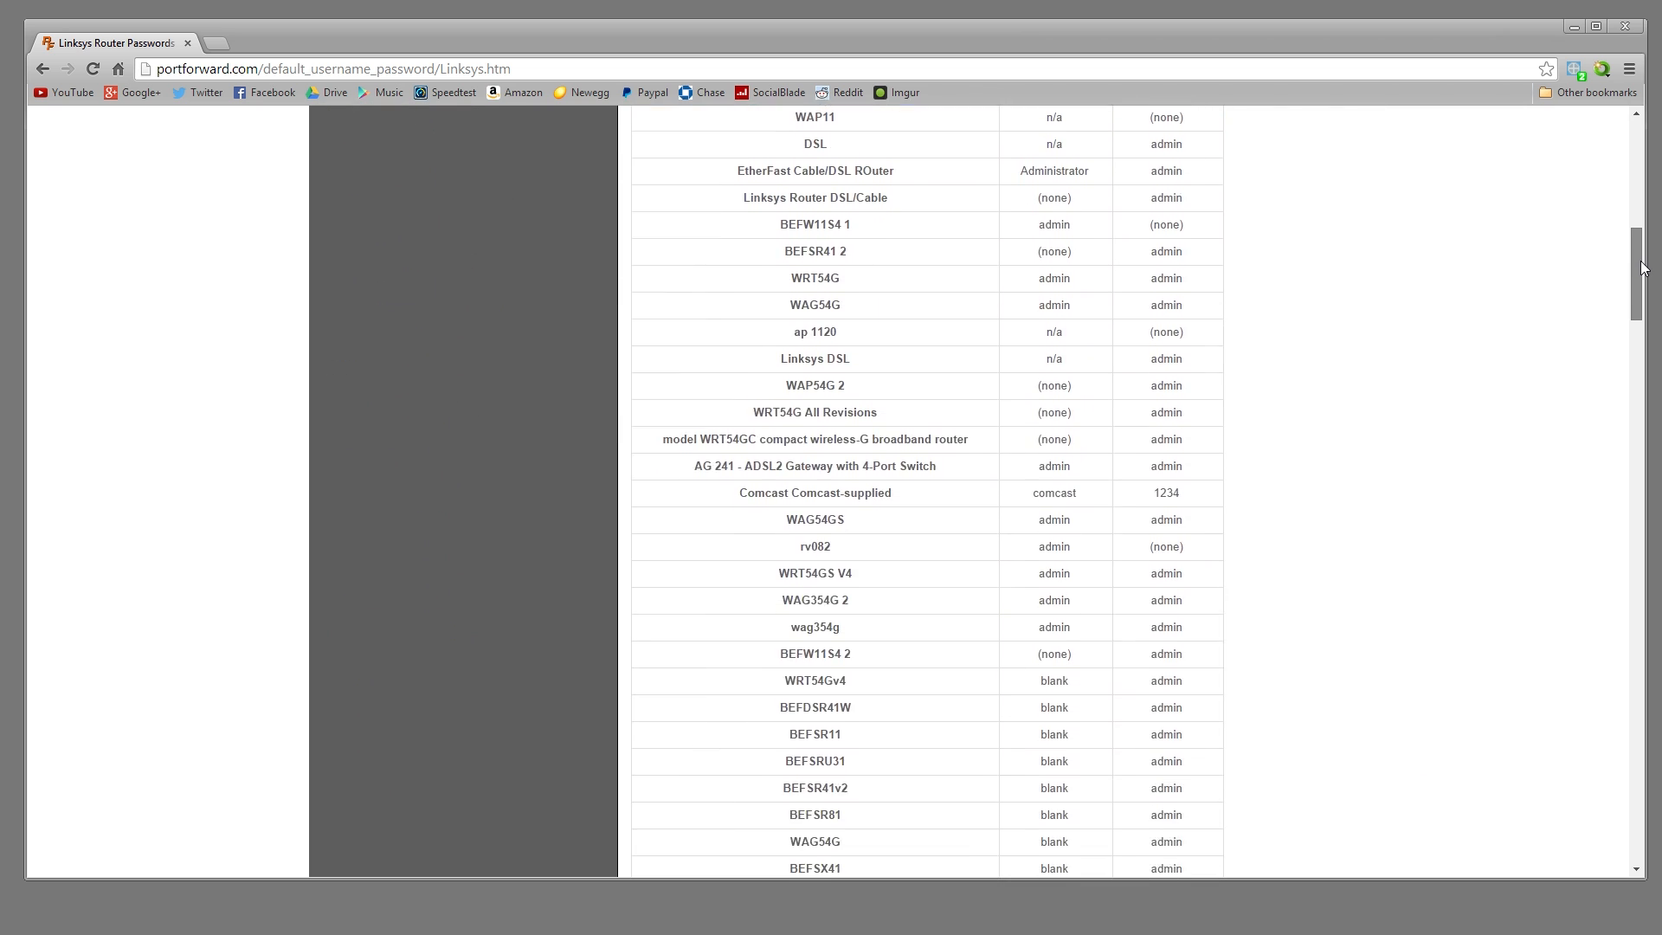
pyautogui.scroll(-3)
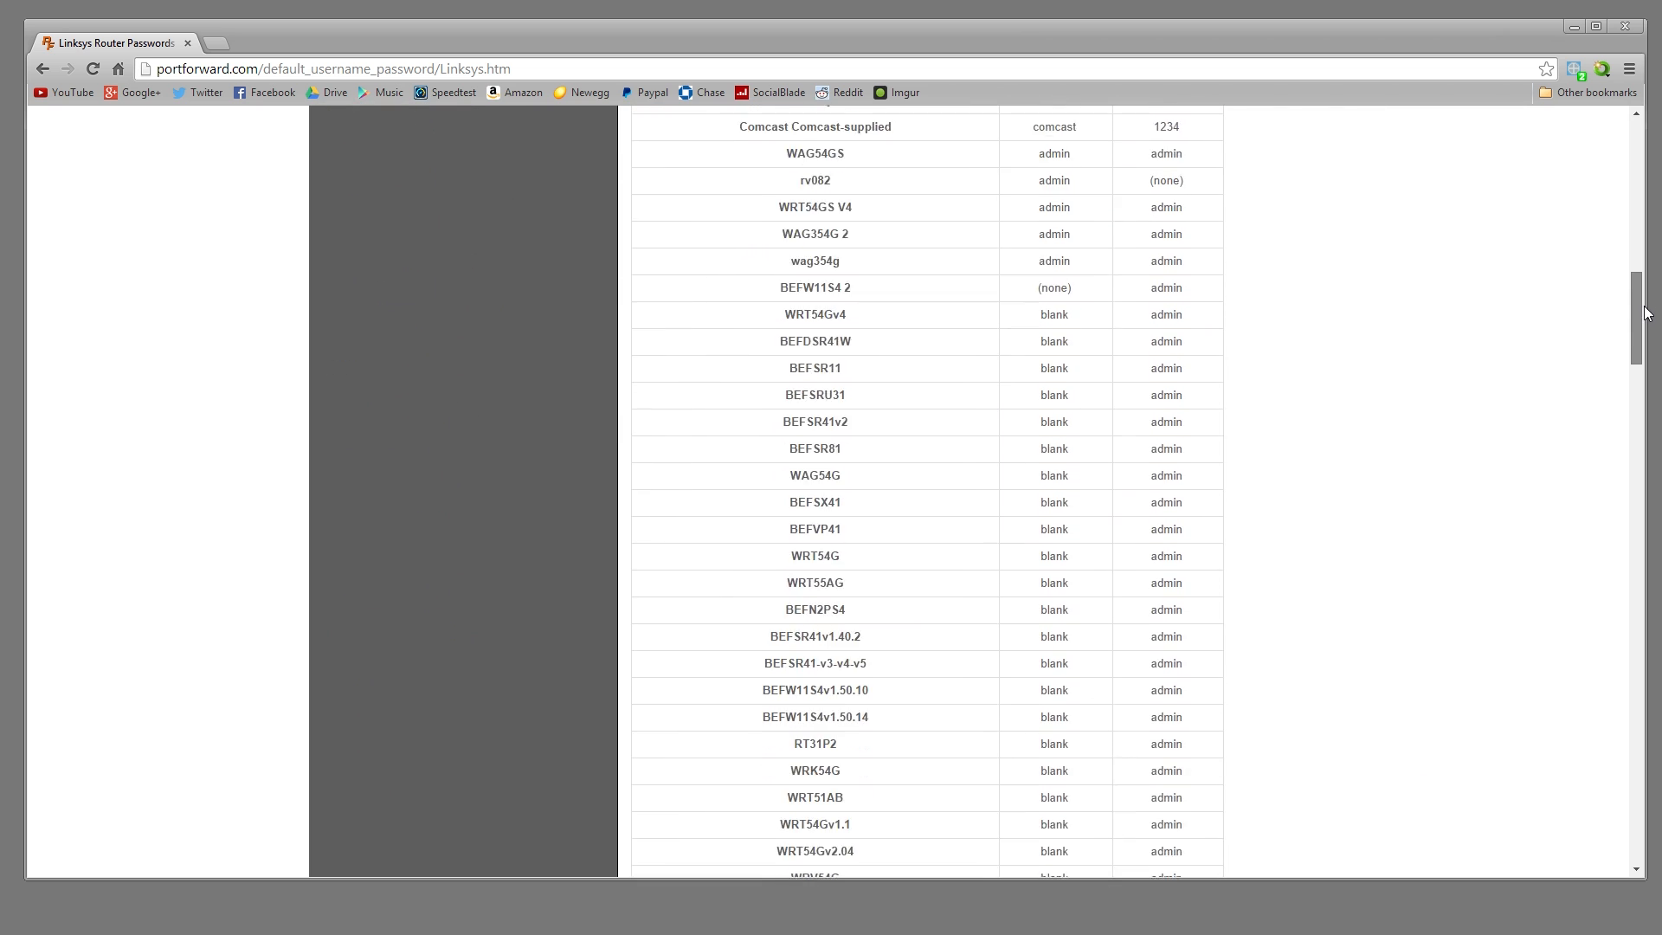
pyautogui.scroll(-3)
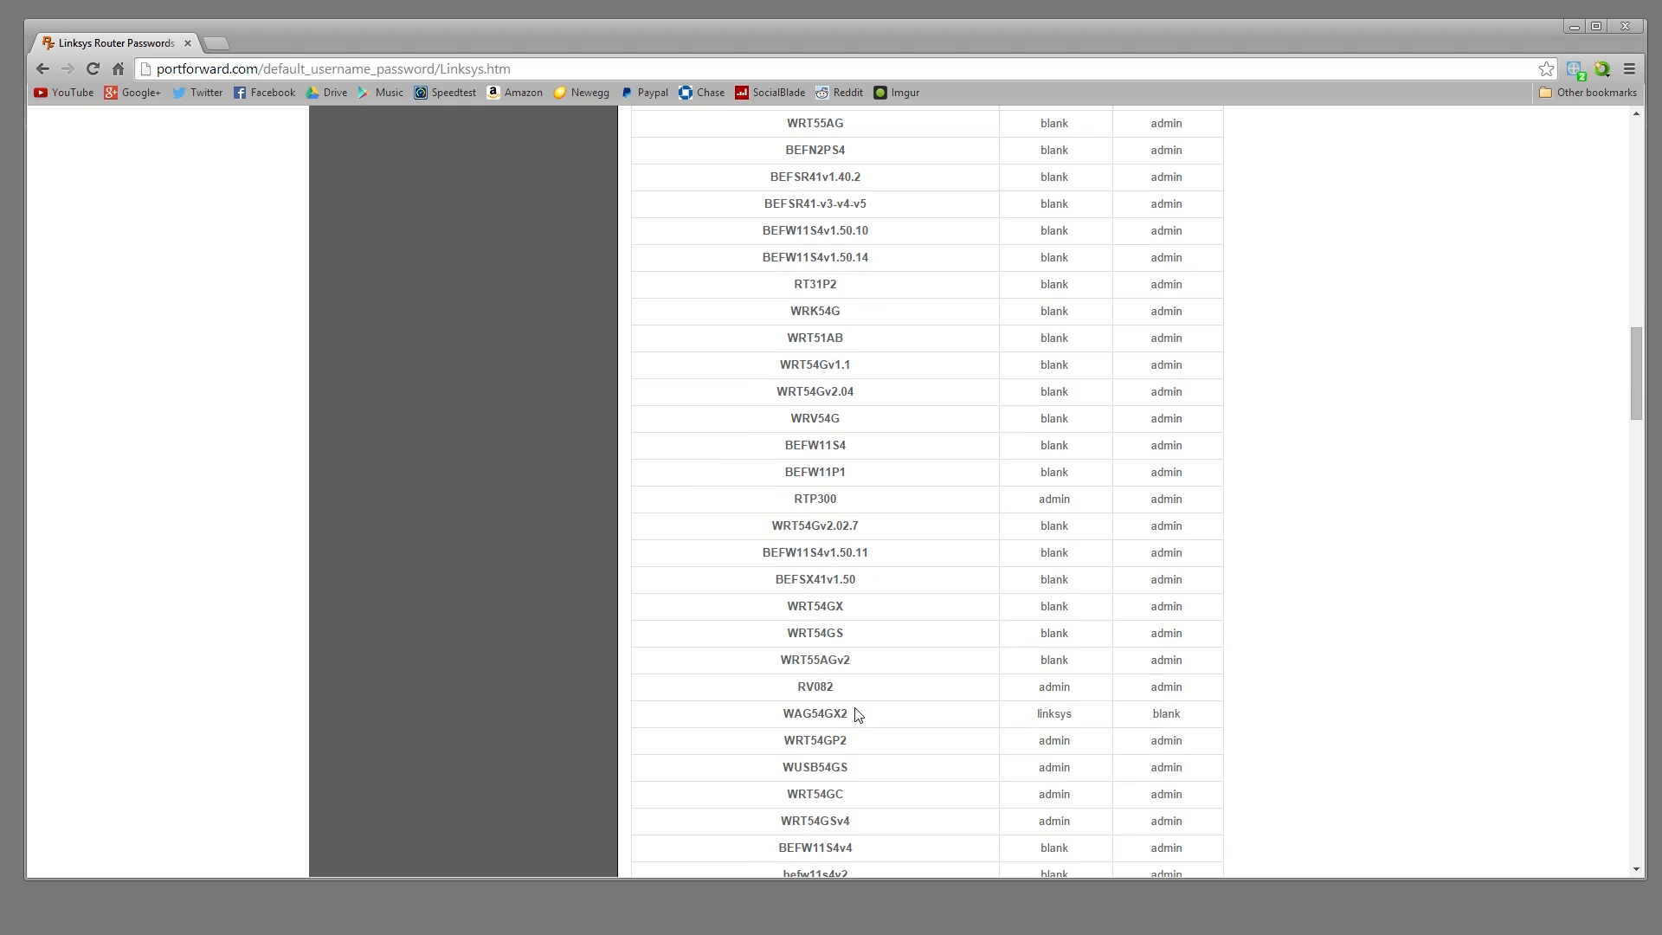
pyautogui.doubleClick(1054, 740)
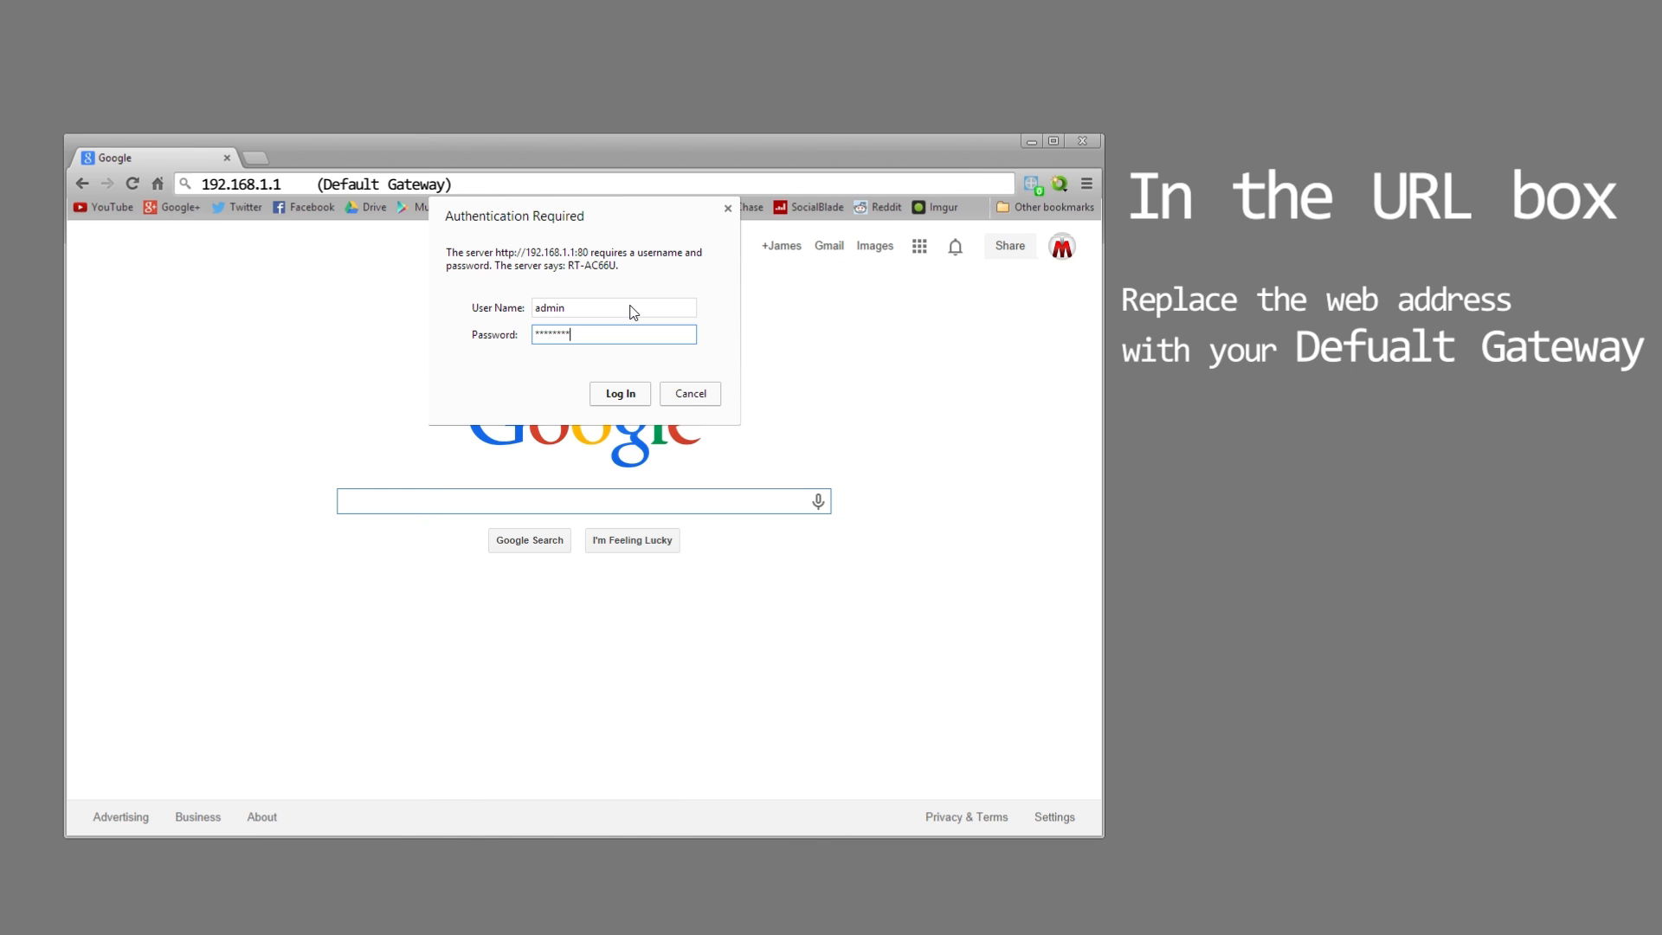
# Step: Log in and apply a Minecraft rule forwarding port 25565 to 192.168.1.107
pyautogui.click(619, 393)
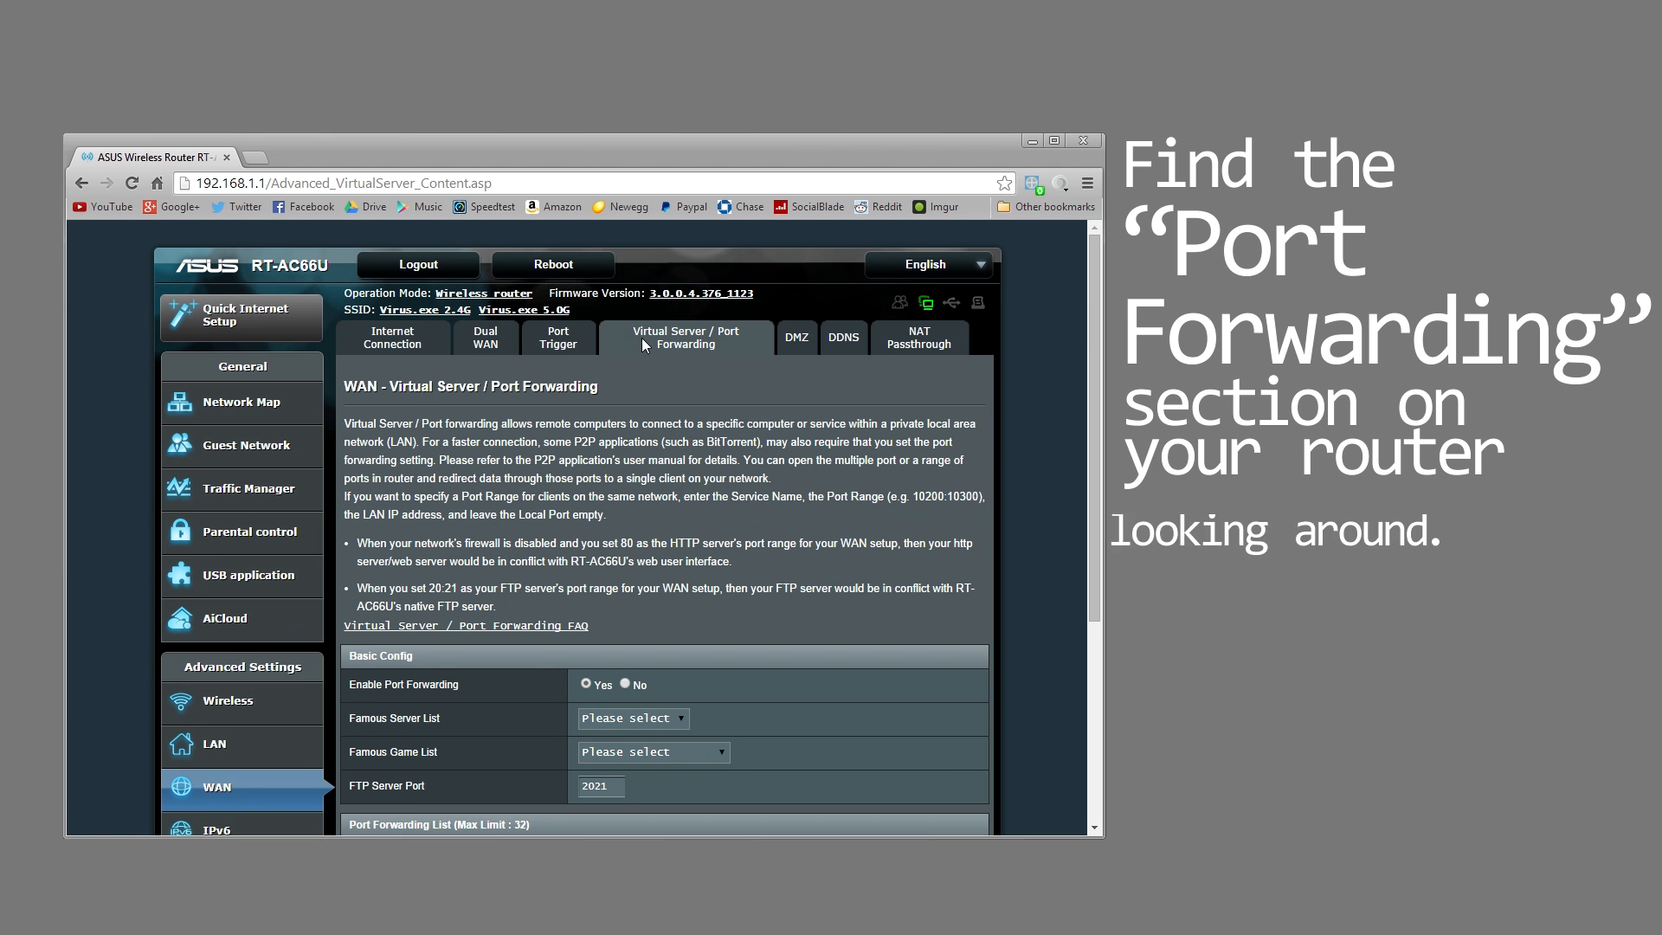
pyautogui.scroll(-3)
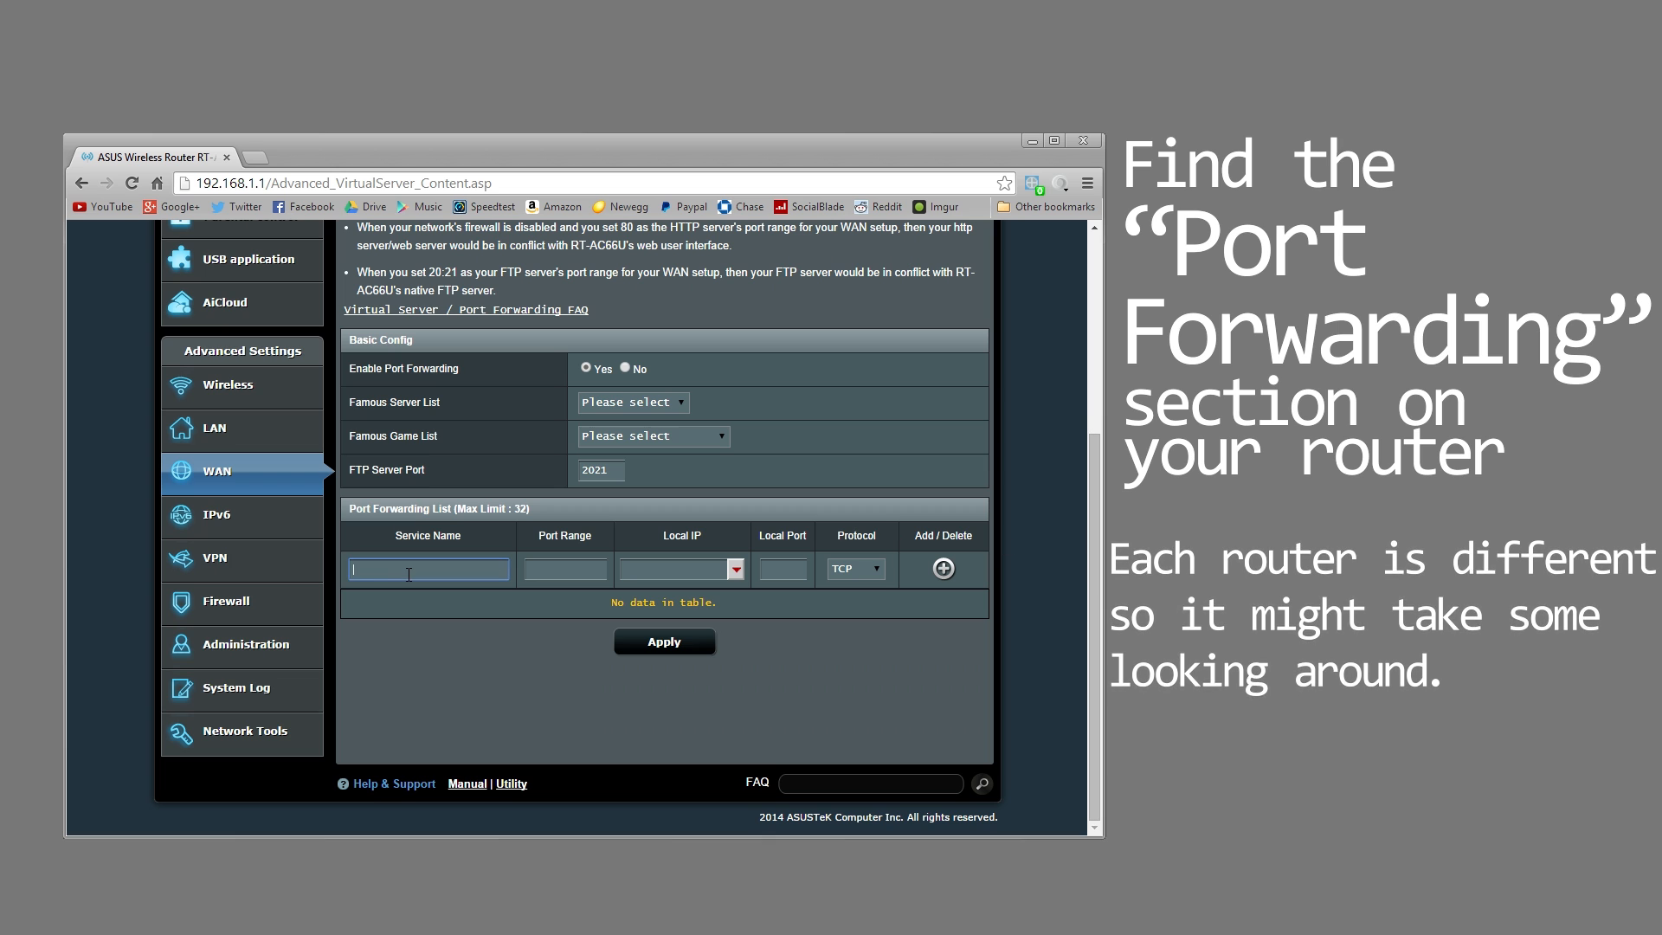
pyautogui.write('Minecraft')
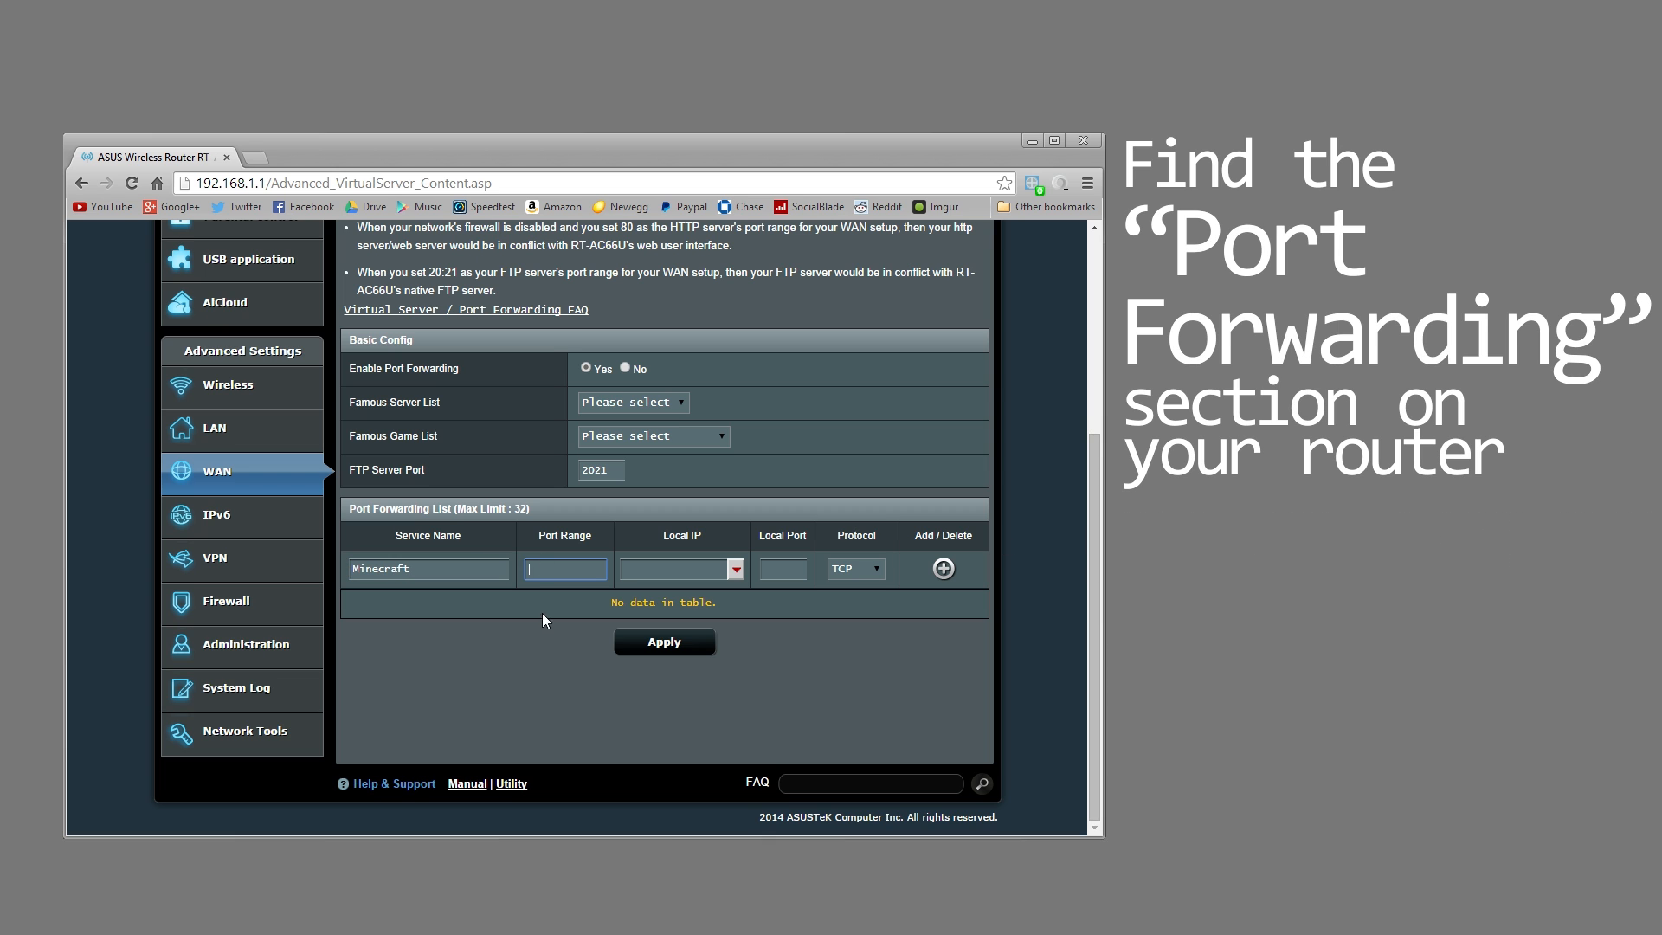
pyautogui.write('25565')
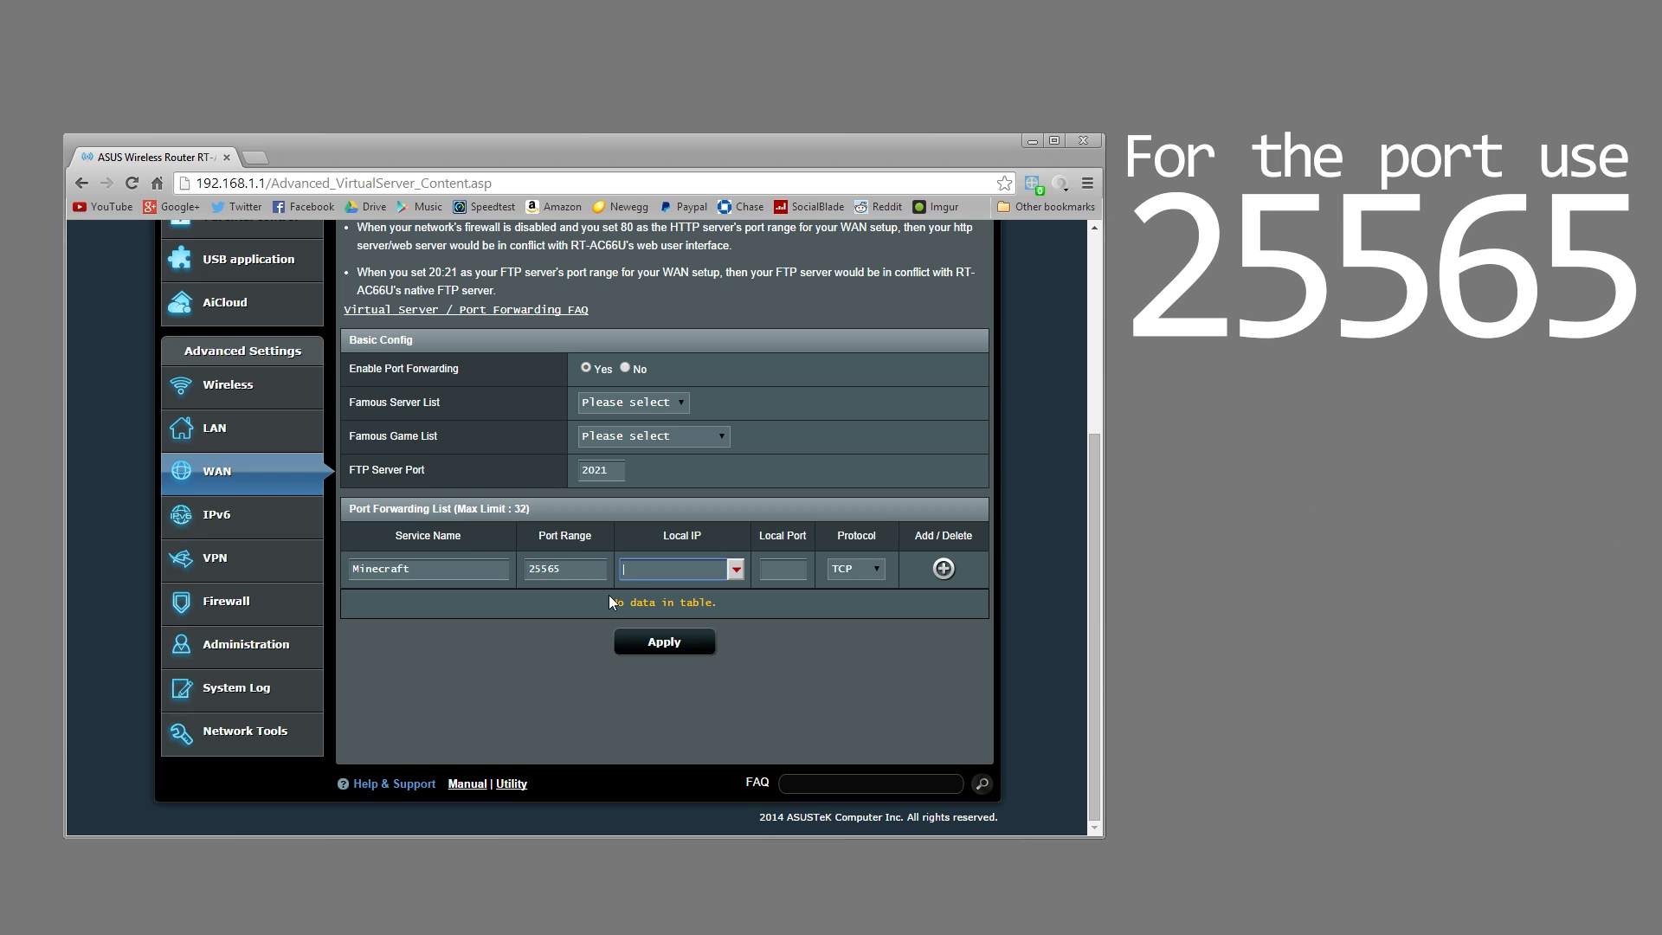
pyautogui.write('192.168.1.107')
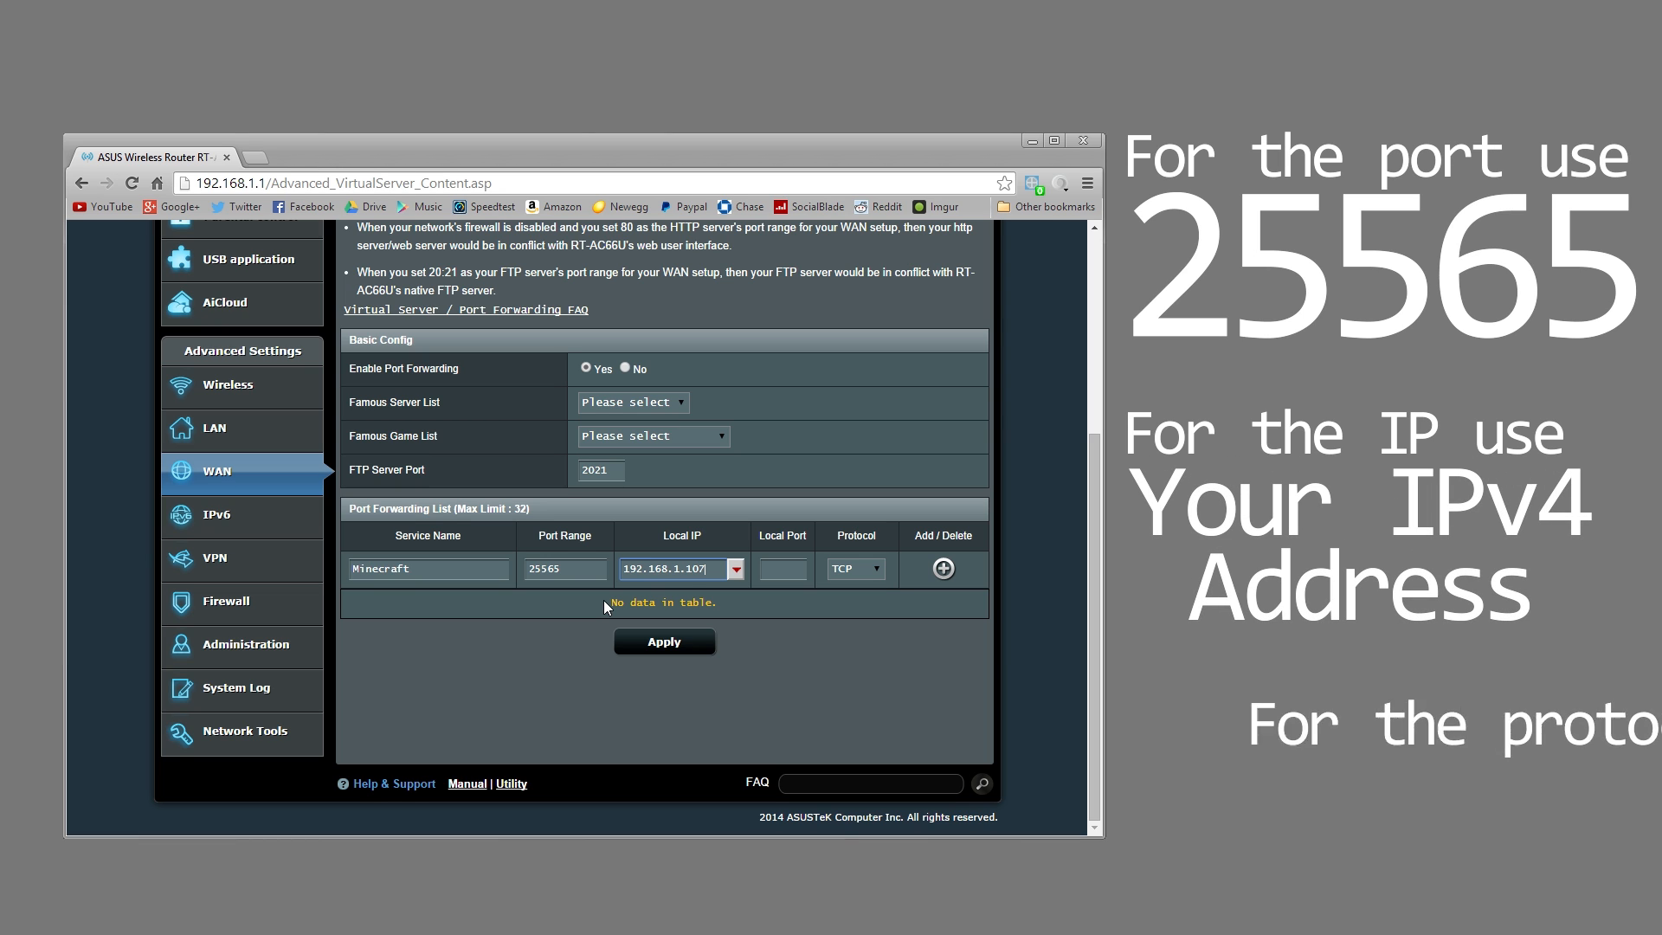
pyautogui.click(855, 568)
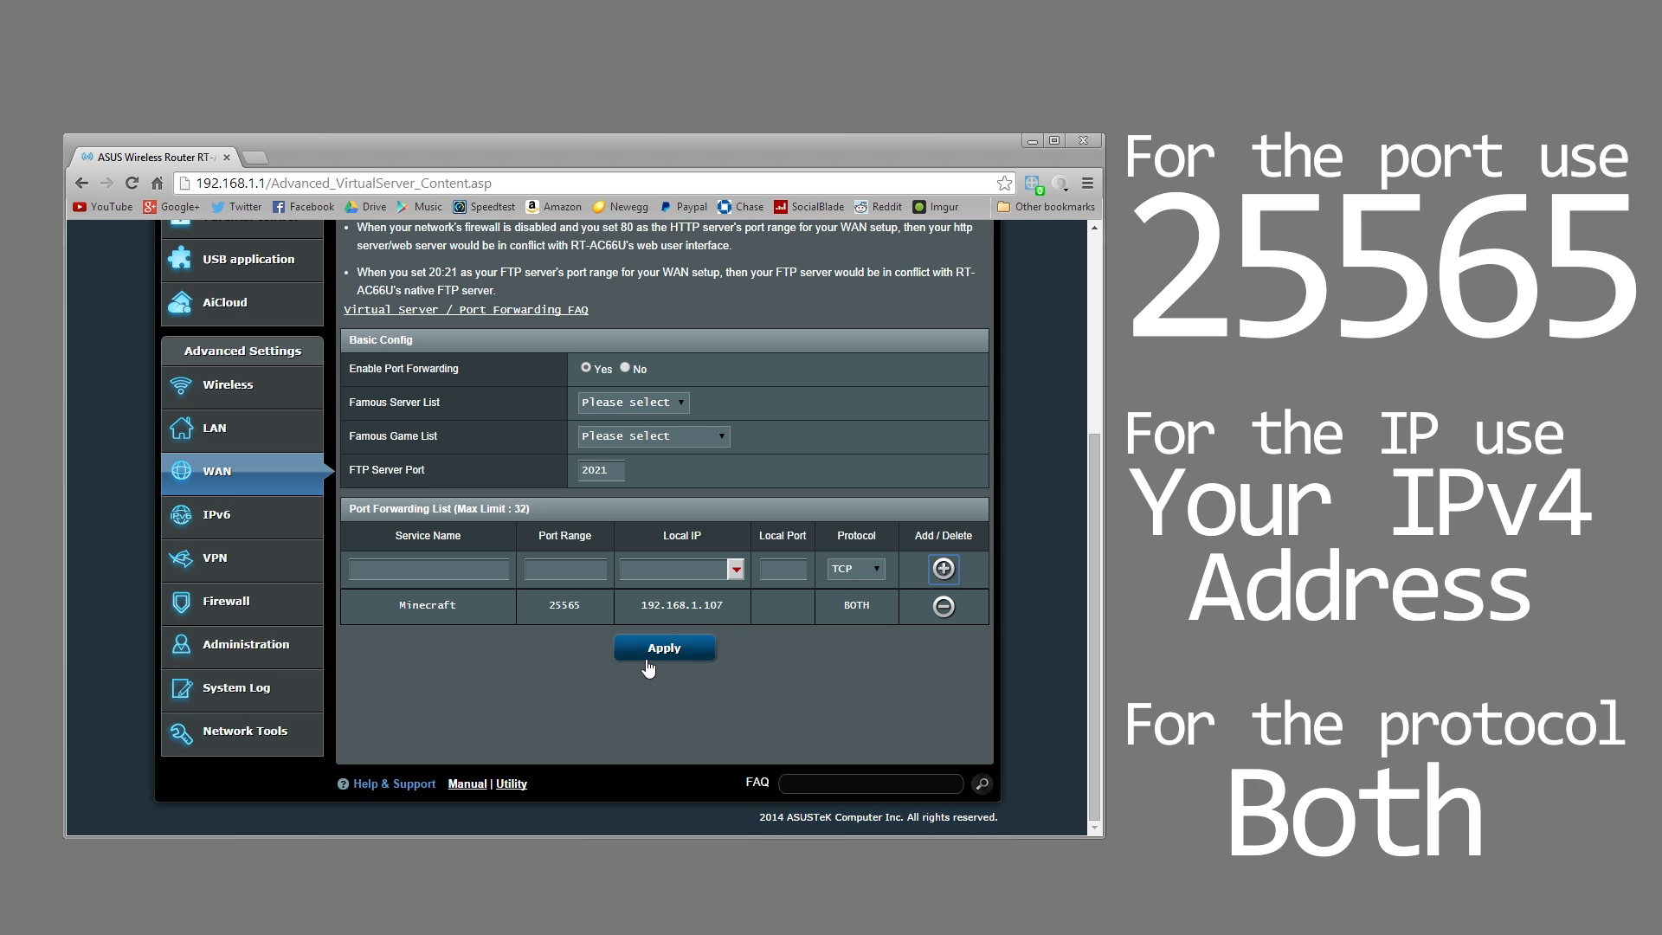
pyautogui.click(664, 647)
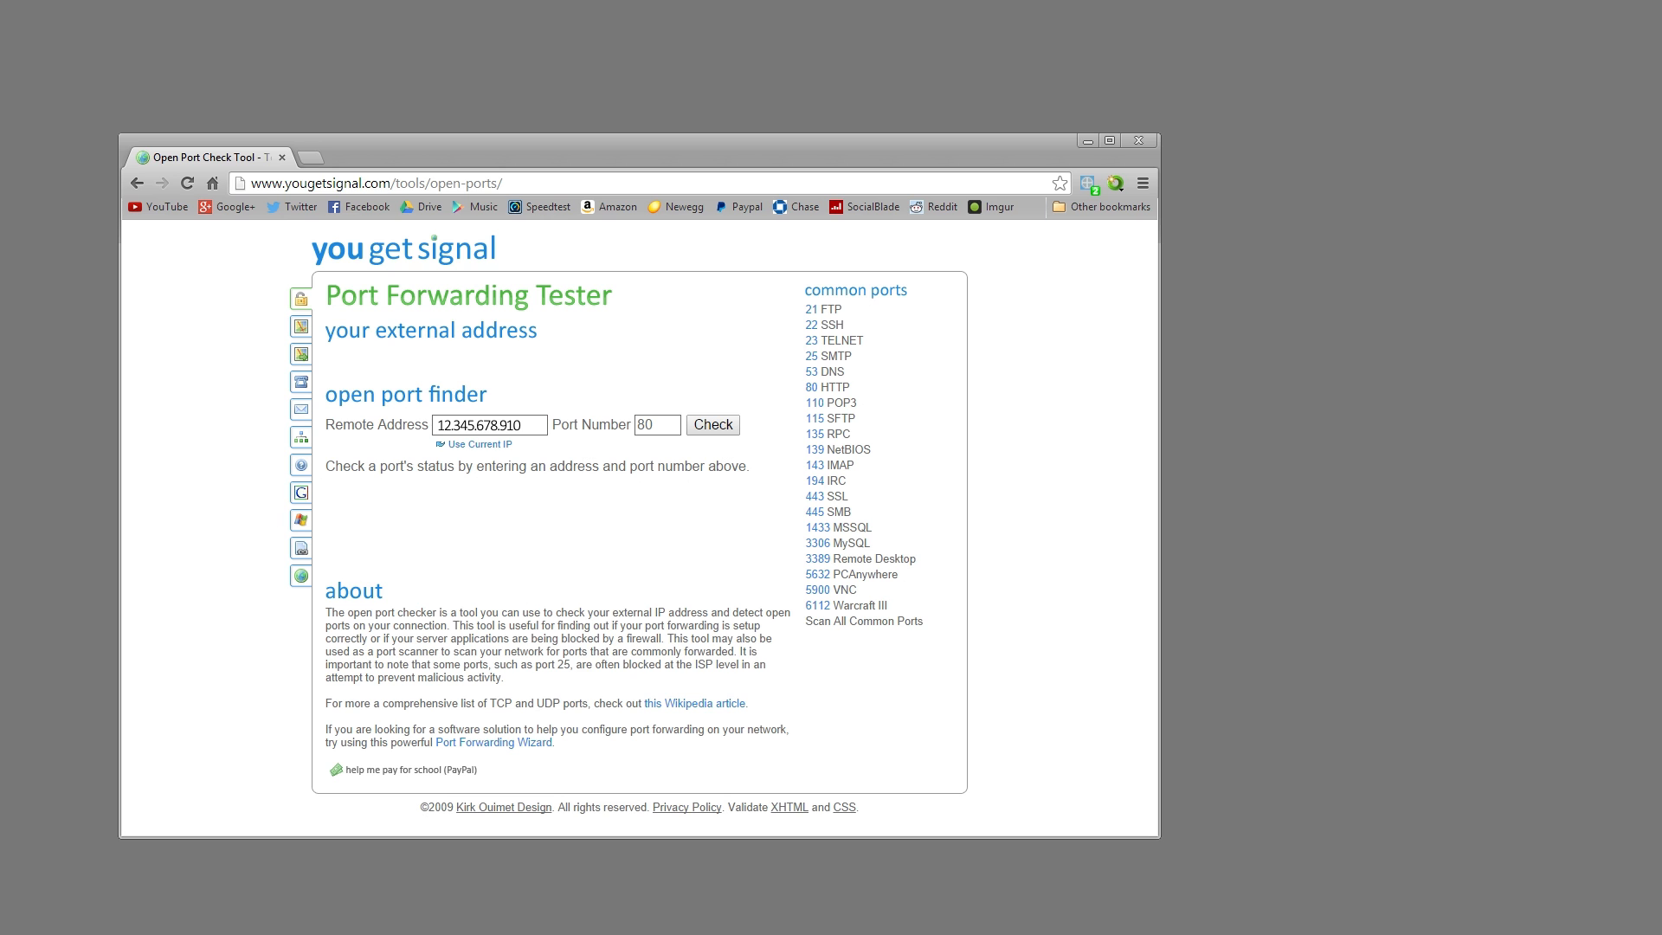
# Step: Check port 25565 in the yougetsignal Port Forwarding Tester
pyautogui.click(657, 424)
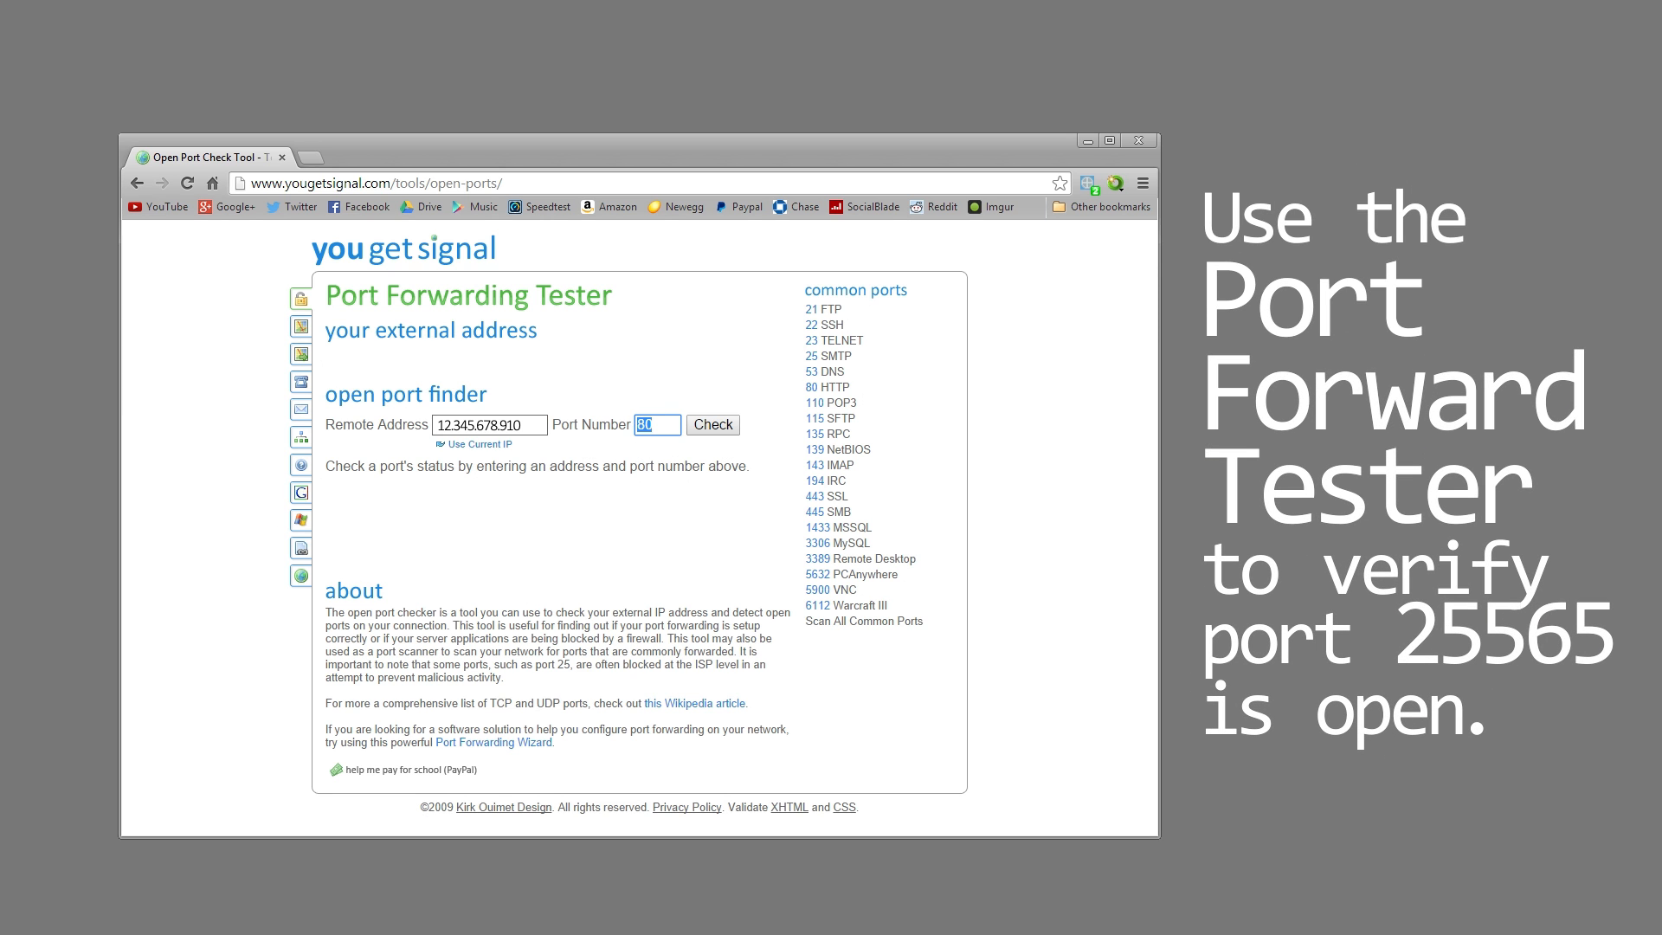
pyautogui.write('25565')
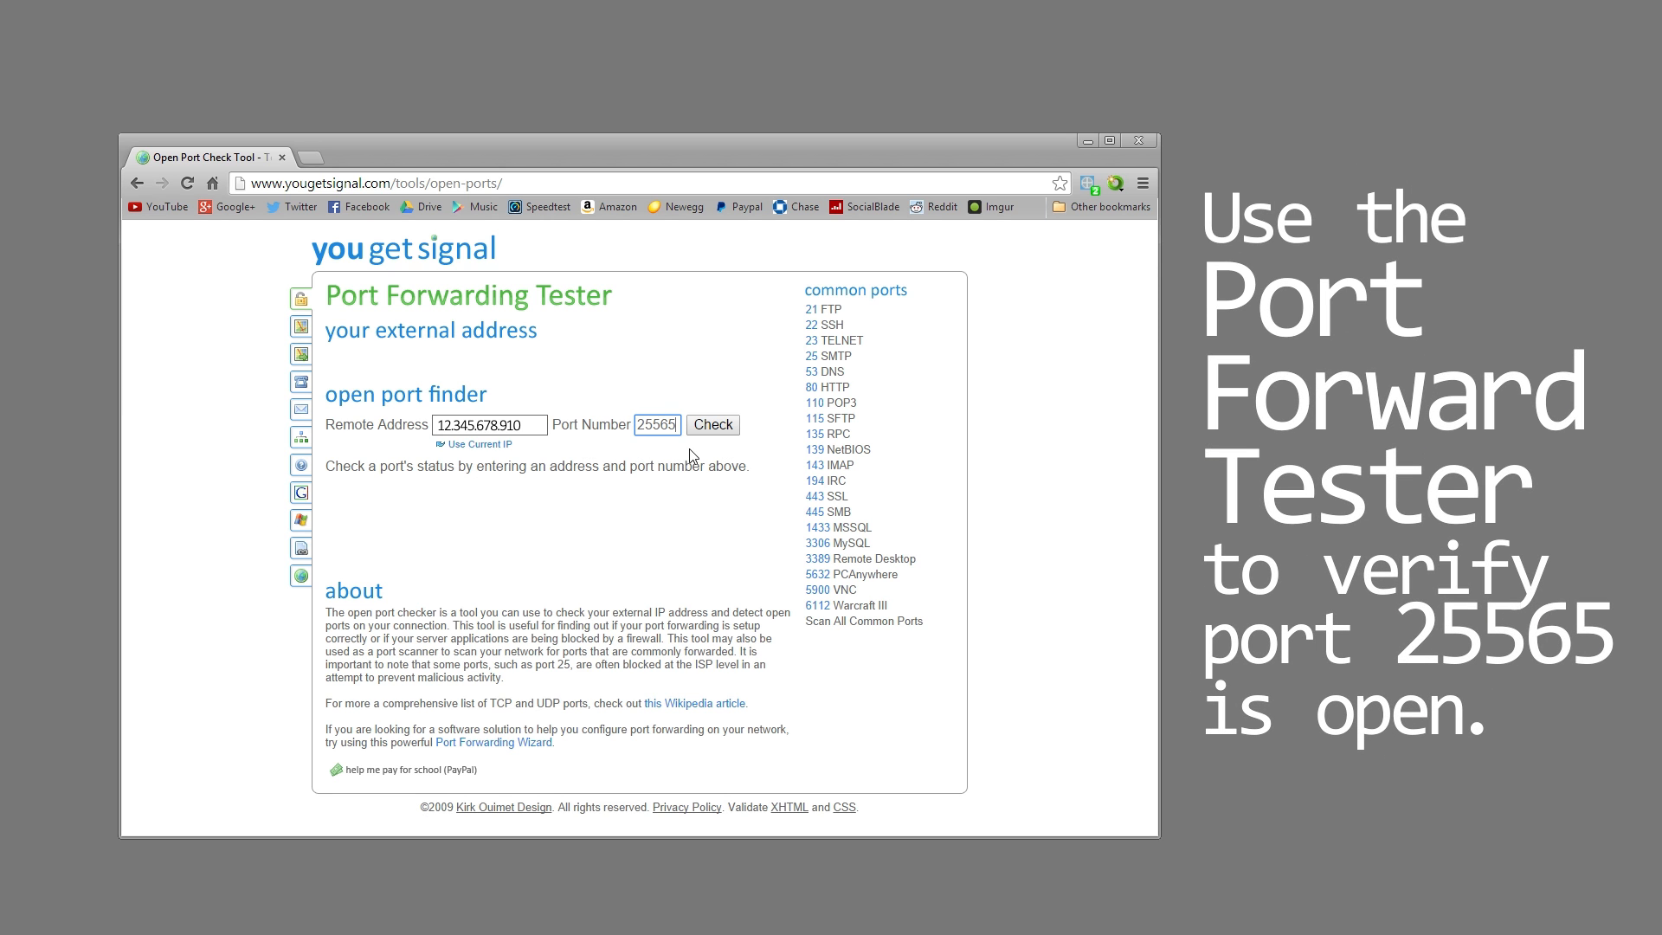
pyautogui.click(712, 425)
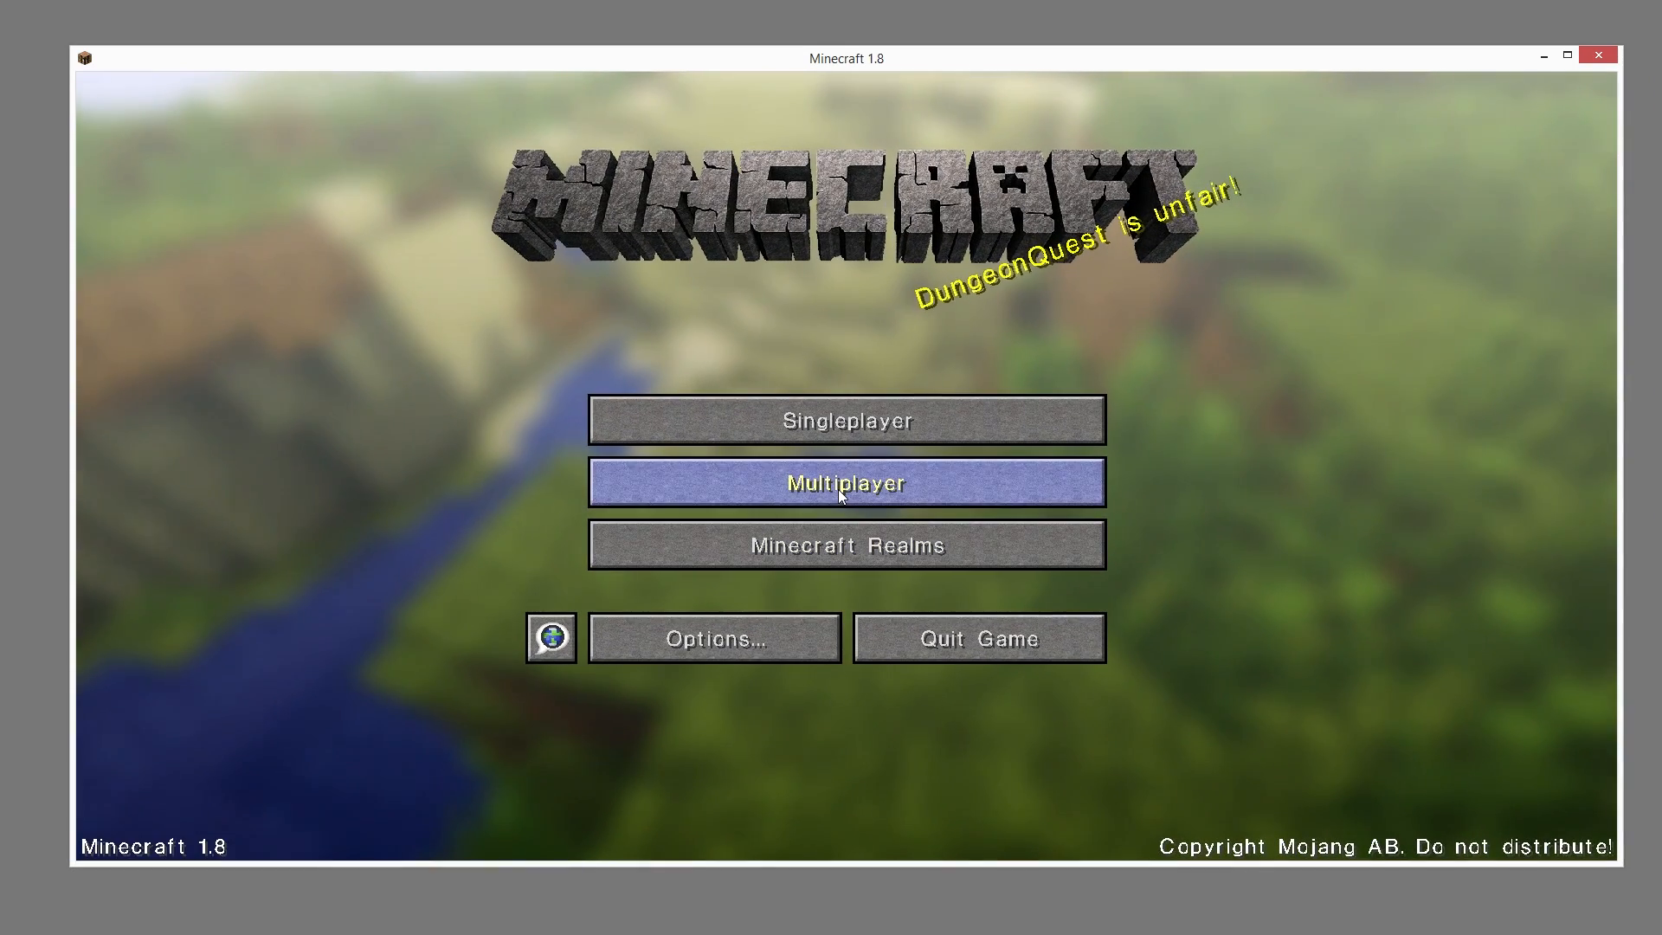
# Step: Add a 'My Server' entry with address localhost to Minecraft's multiplayer list
pyautogui.click(846, 483)
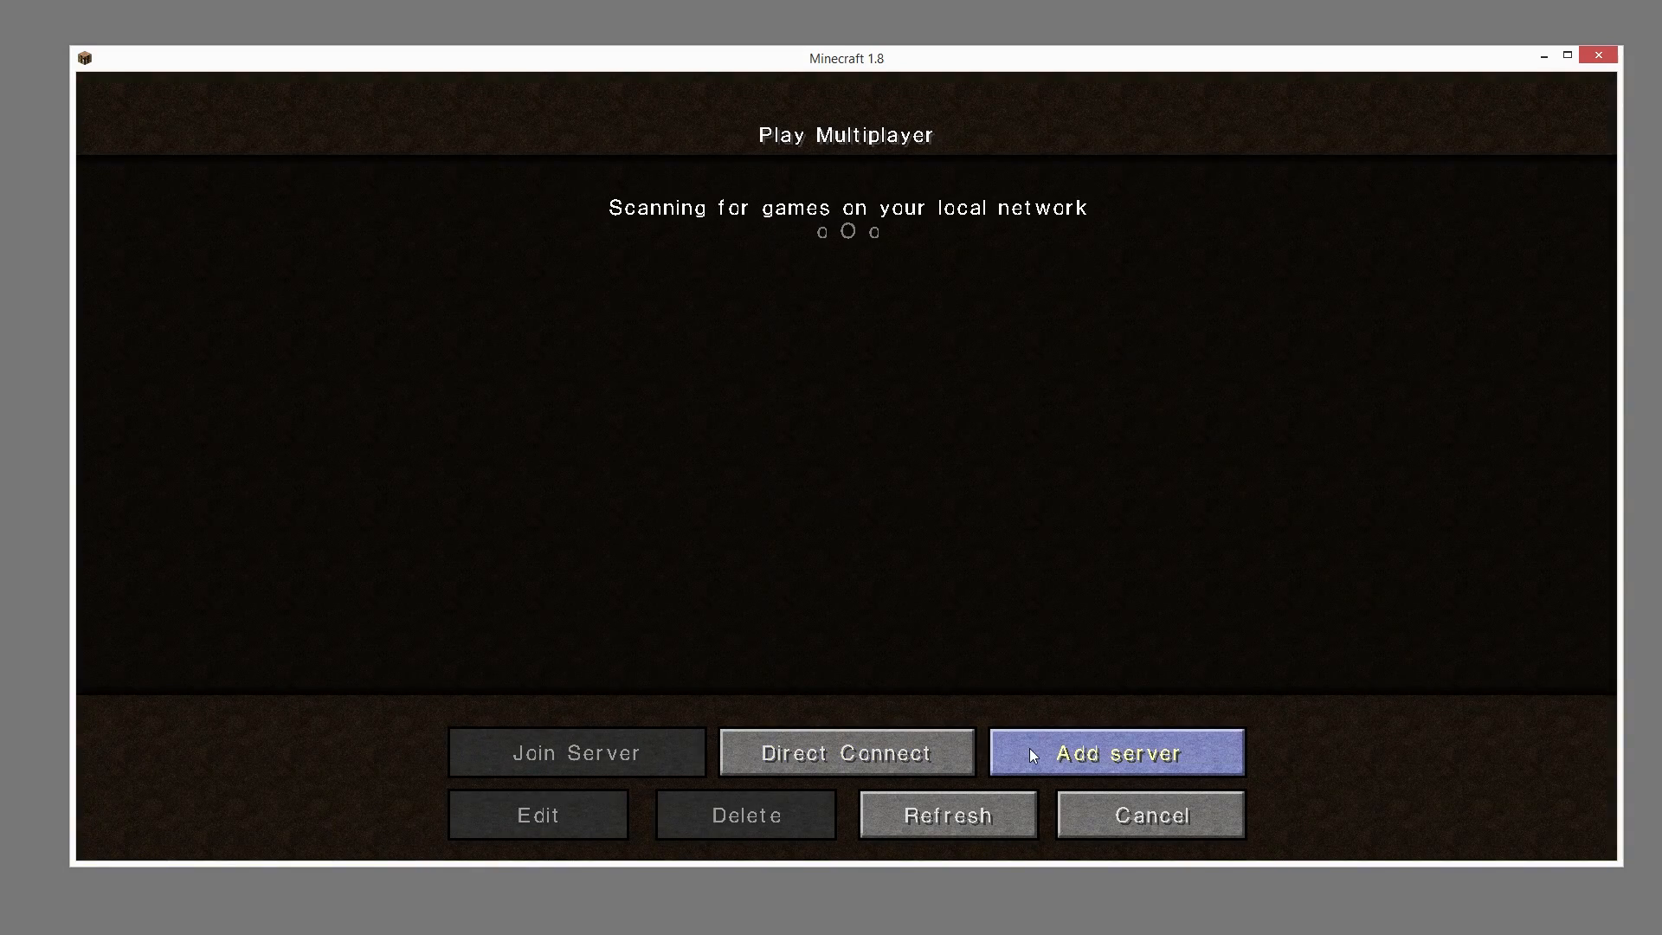
pyautogui.click(1114, 752)
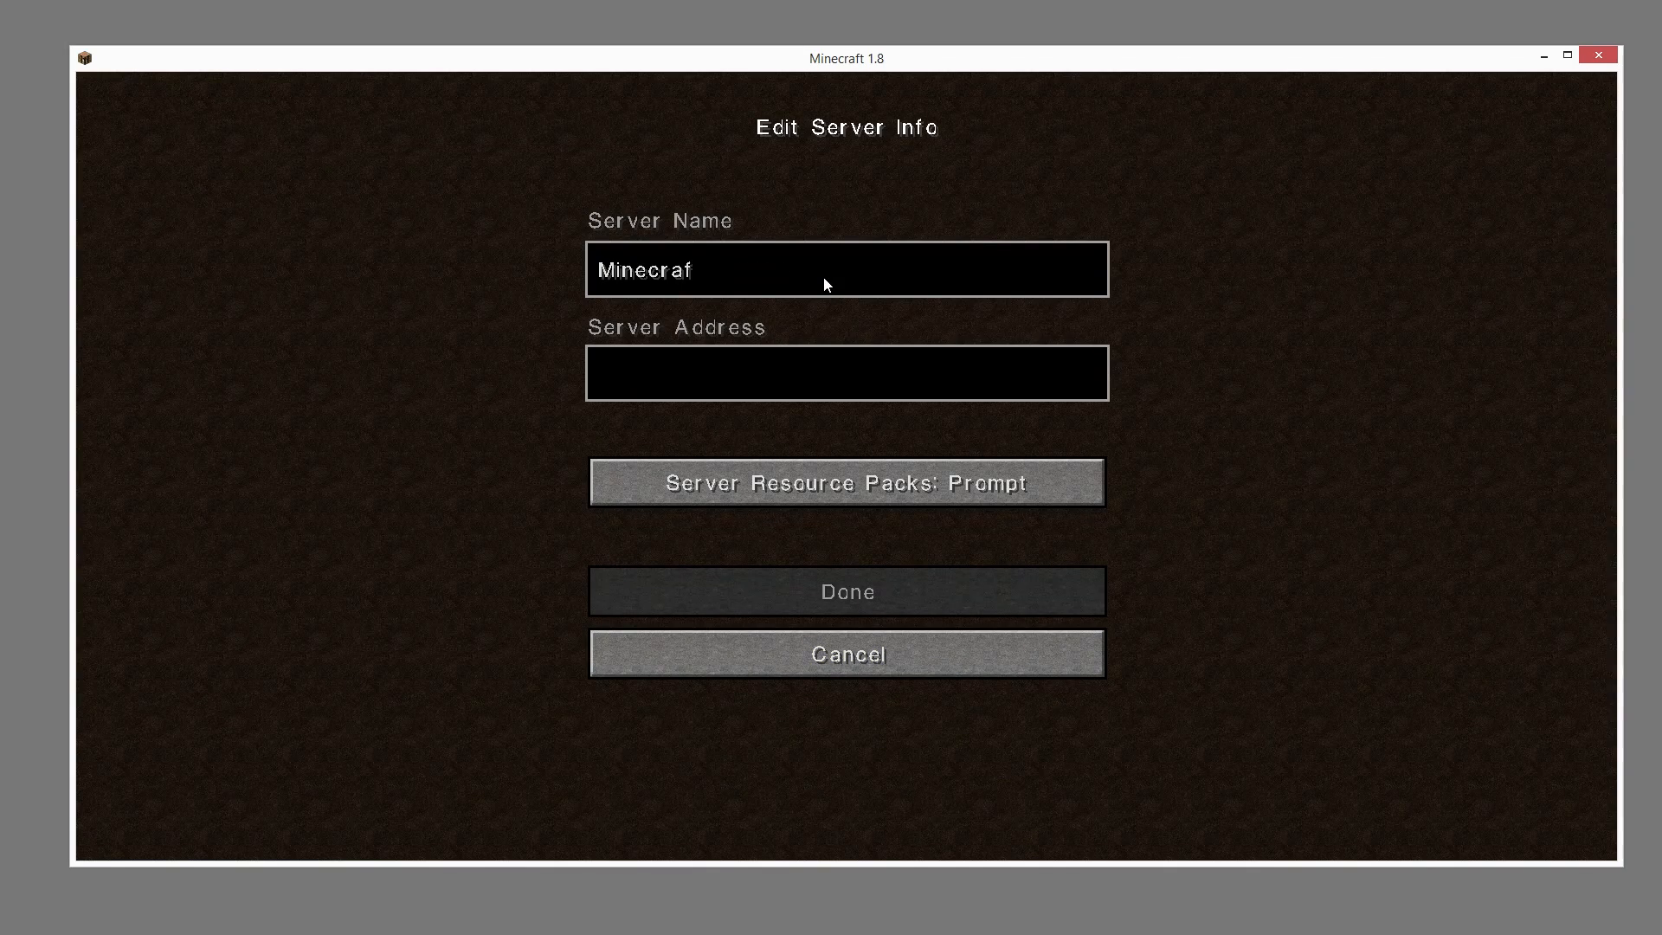
pyautogui.write('My Server')
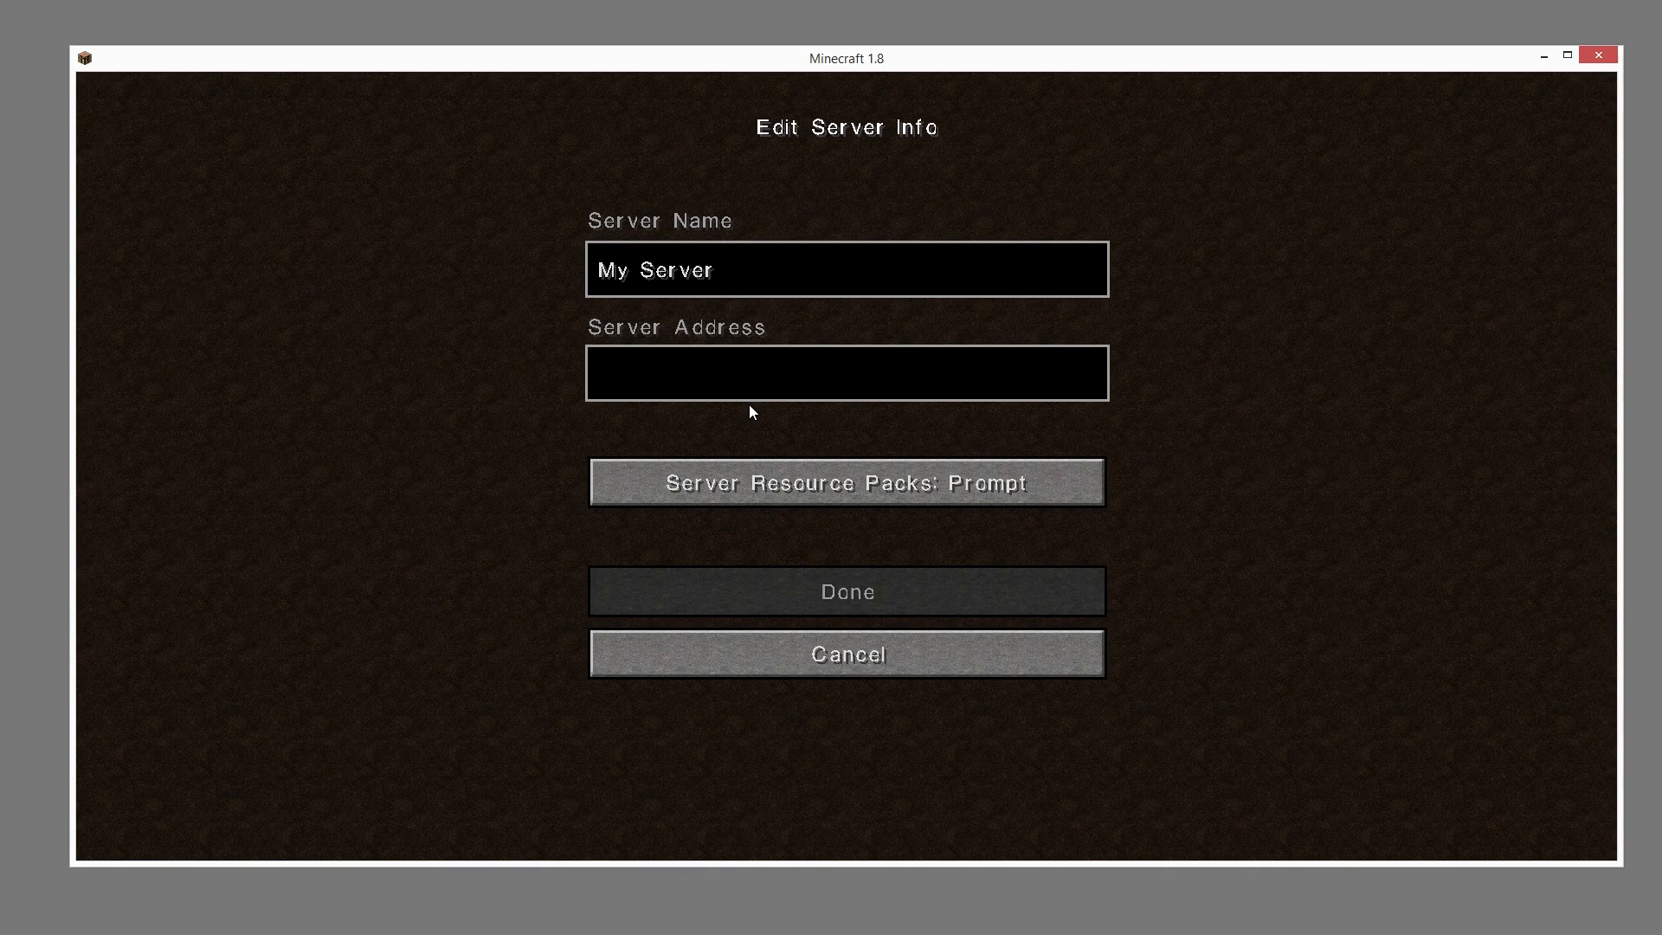
pyautogui.write('local')
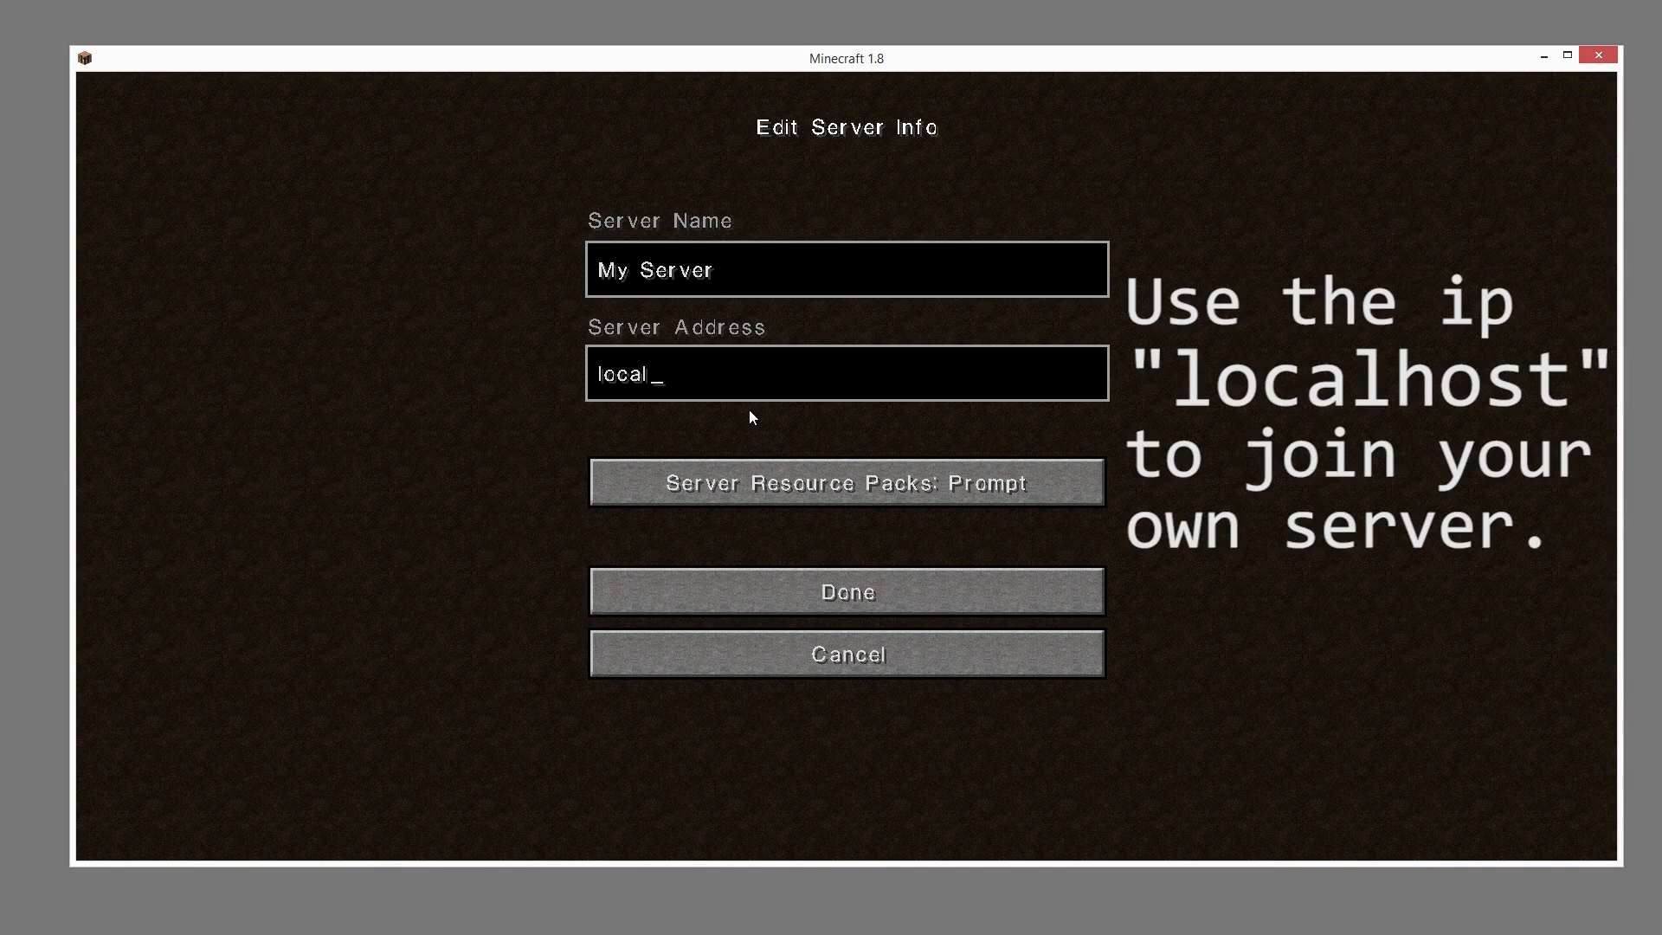
pyautogui.write('host')
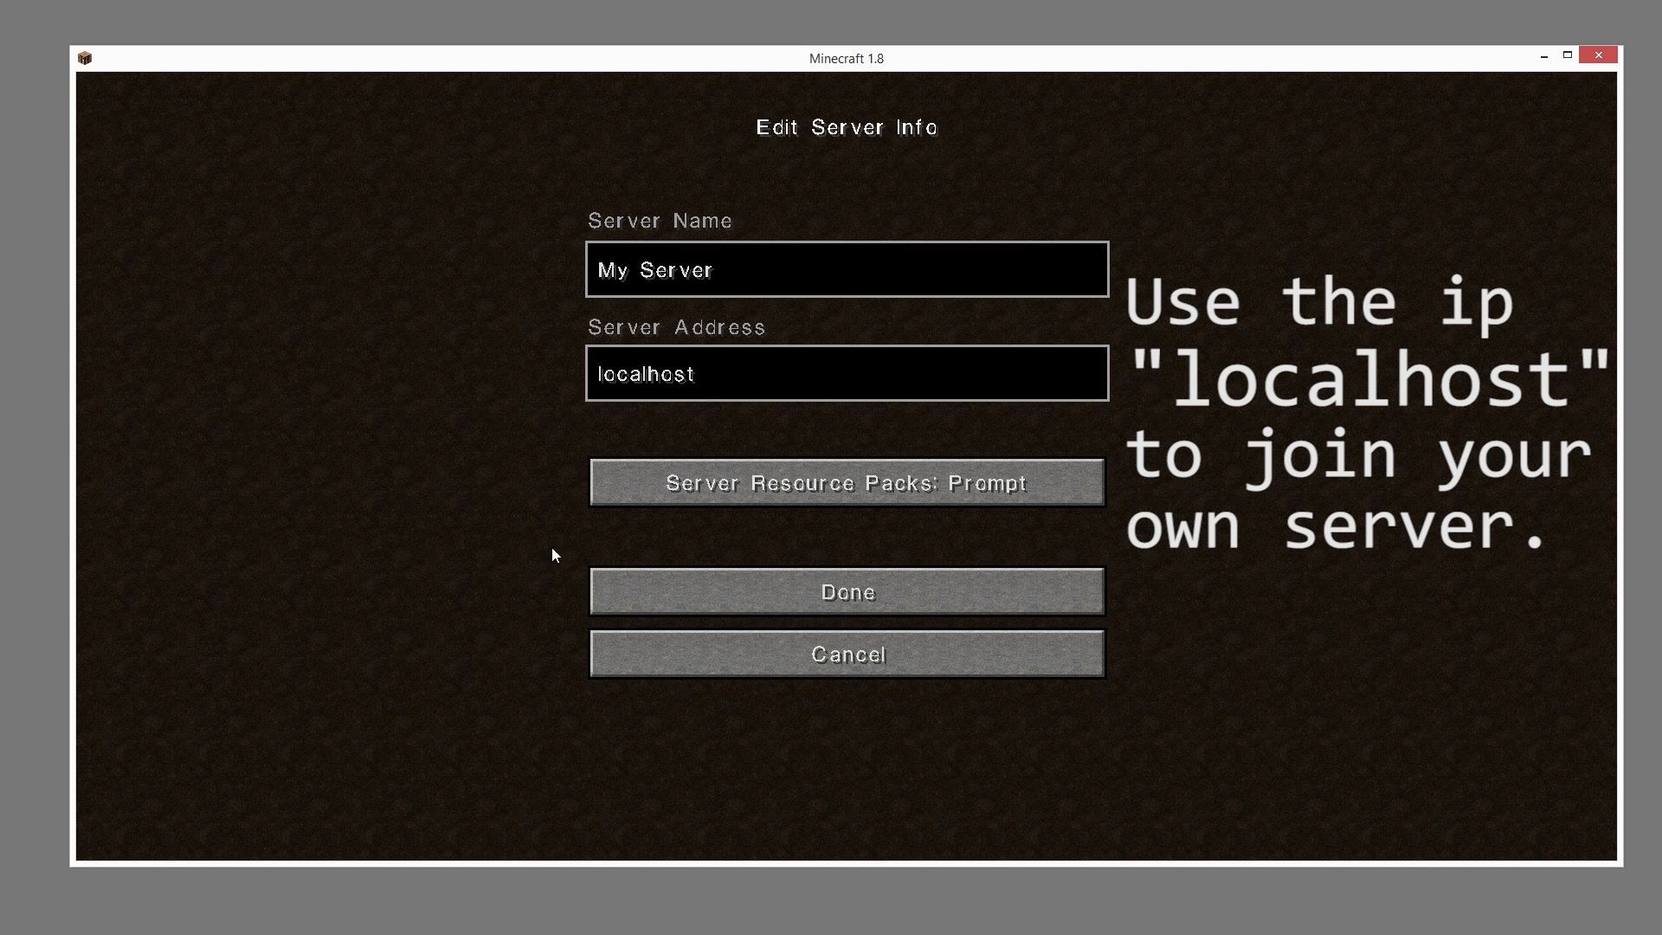
pyautogui.click(845, 591)
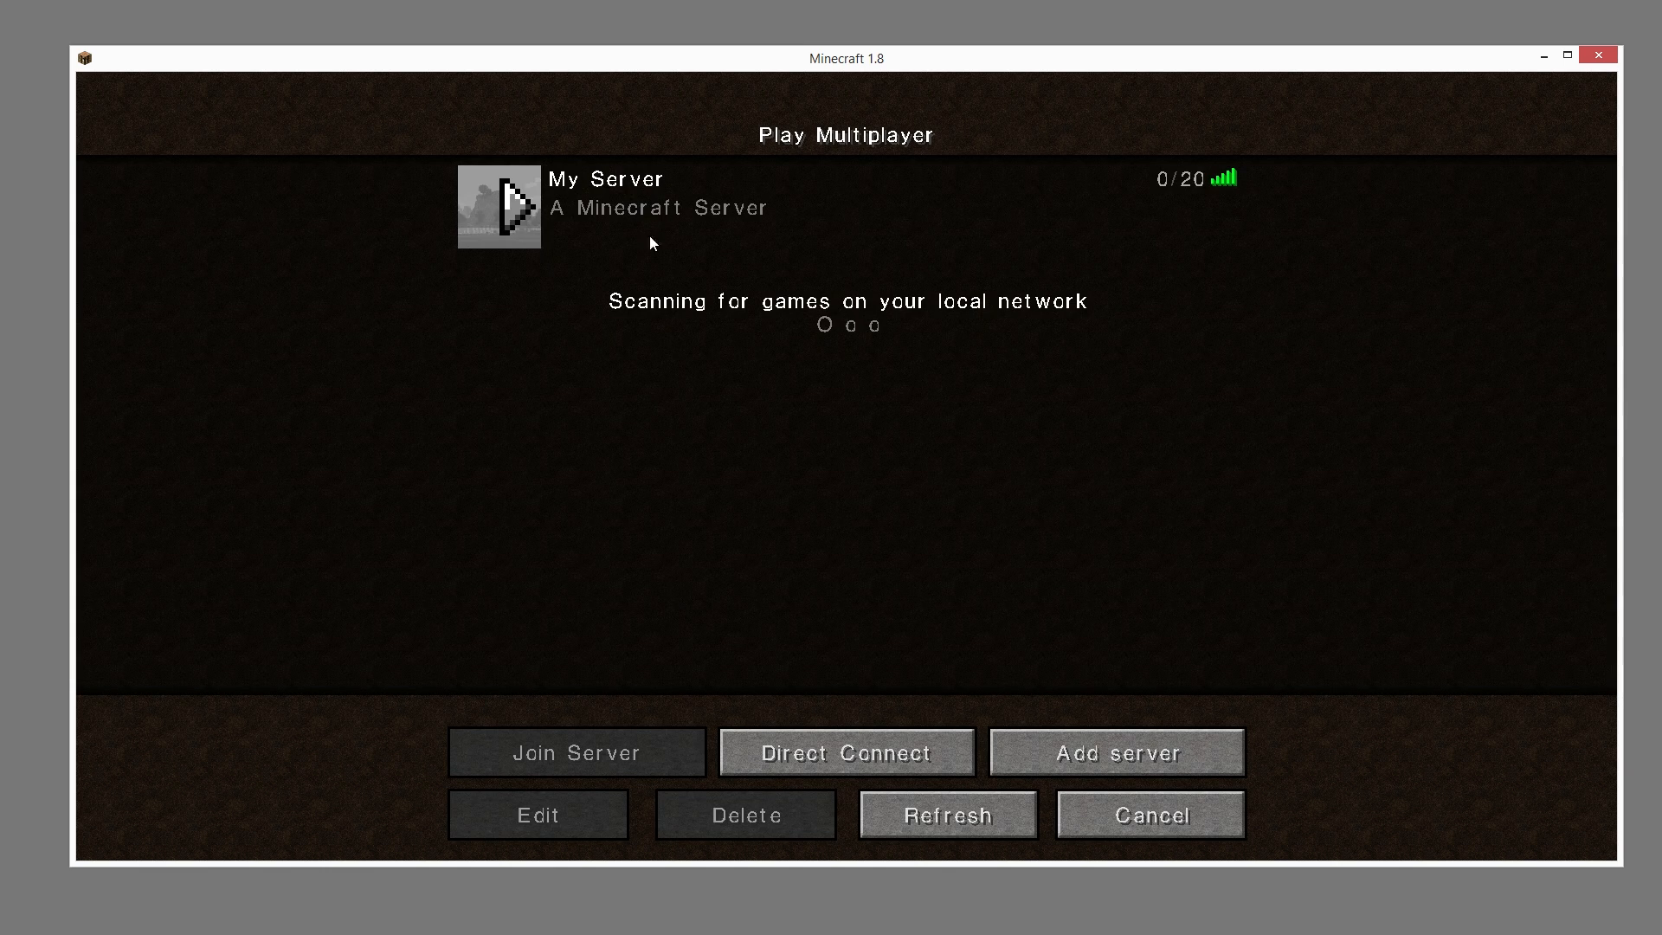
pyautogui.click(577, 752)
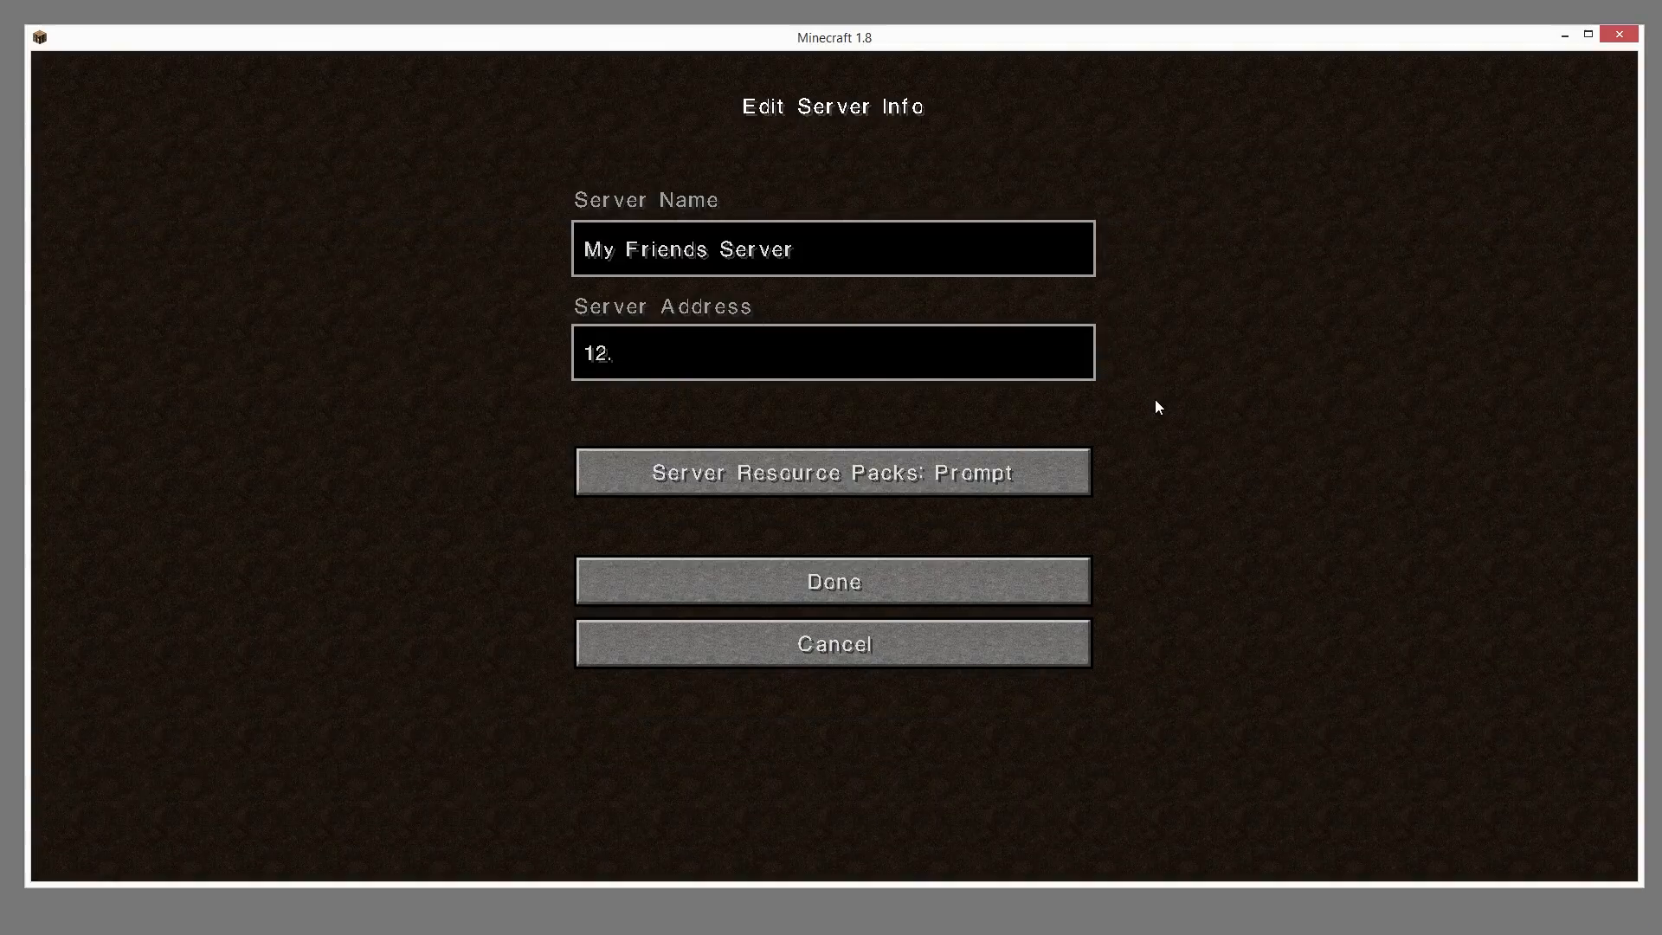
# Step: Finish the 12.345.678.910 address, save My Friends Server, and join it from the list
pyautogui.write('345.')
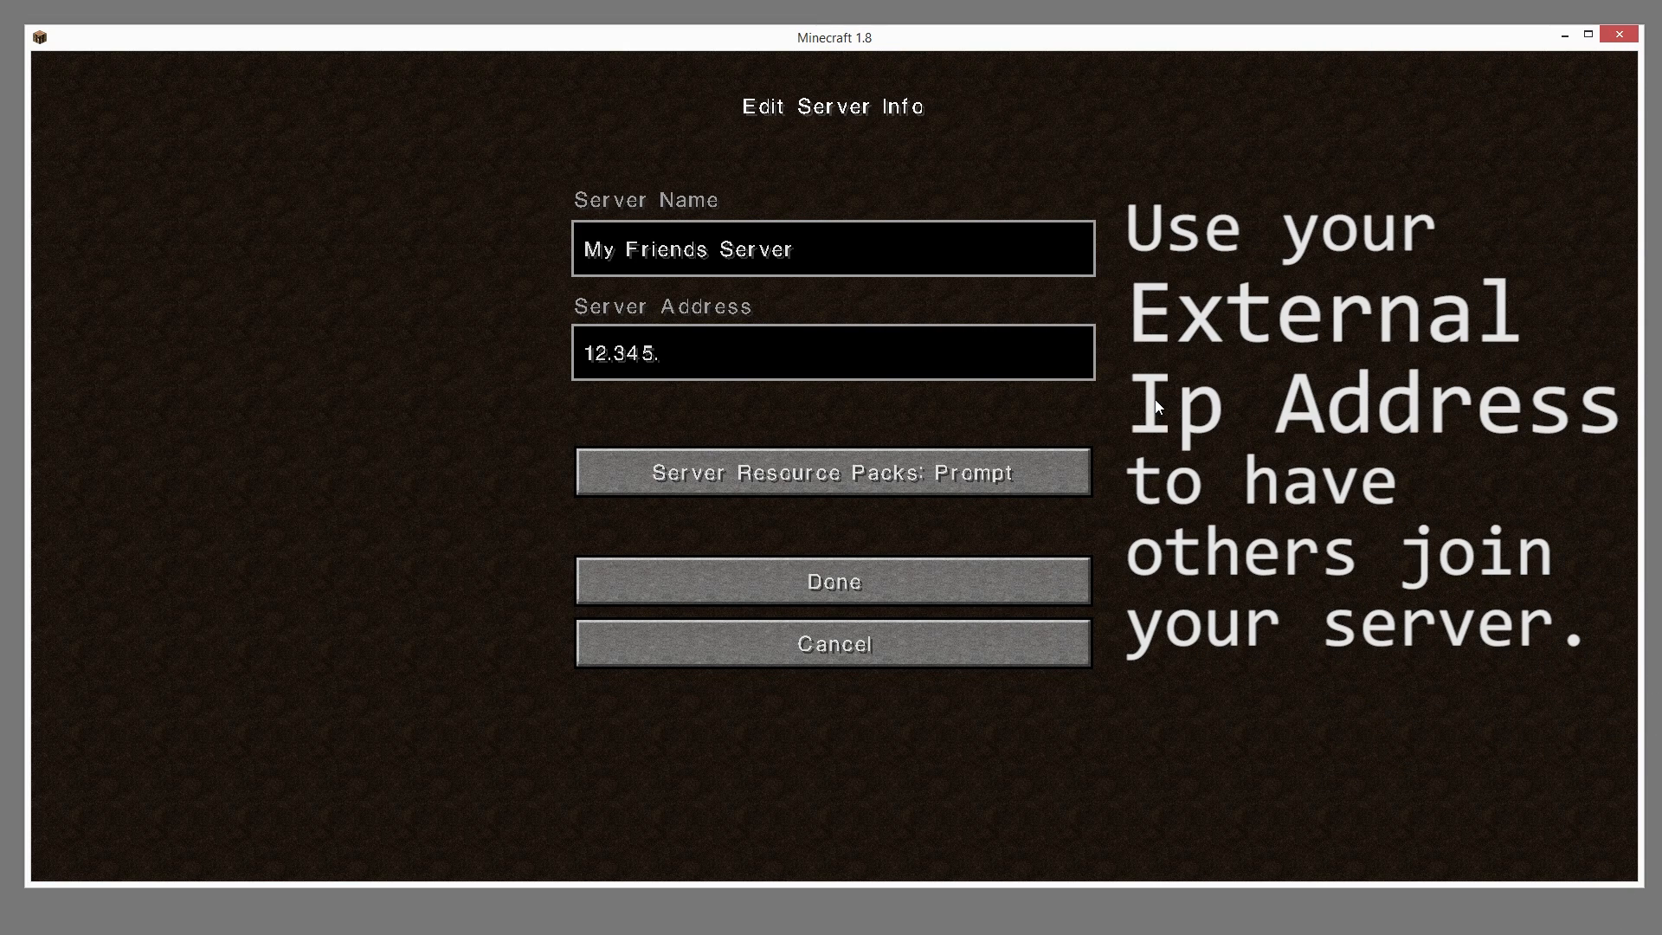
pyautogui.write('678.910')
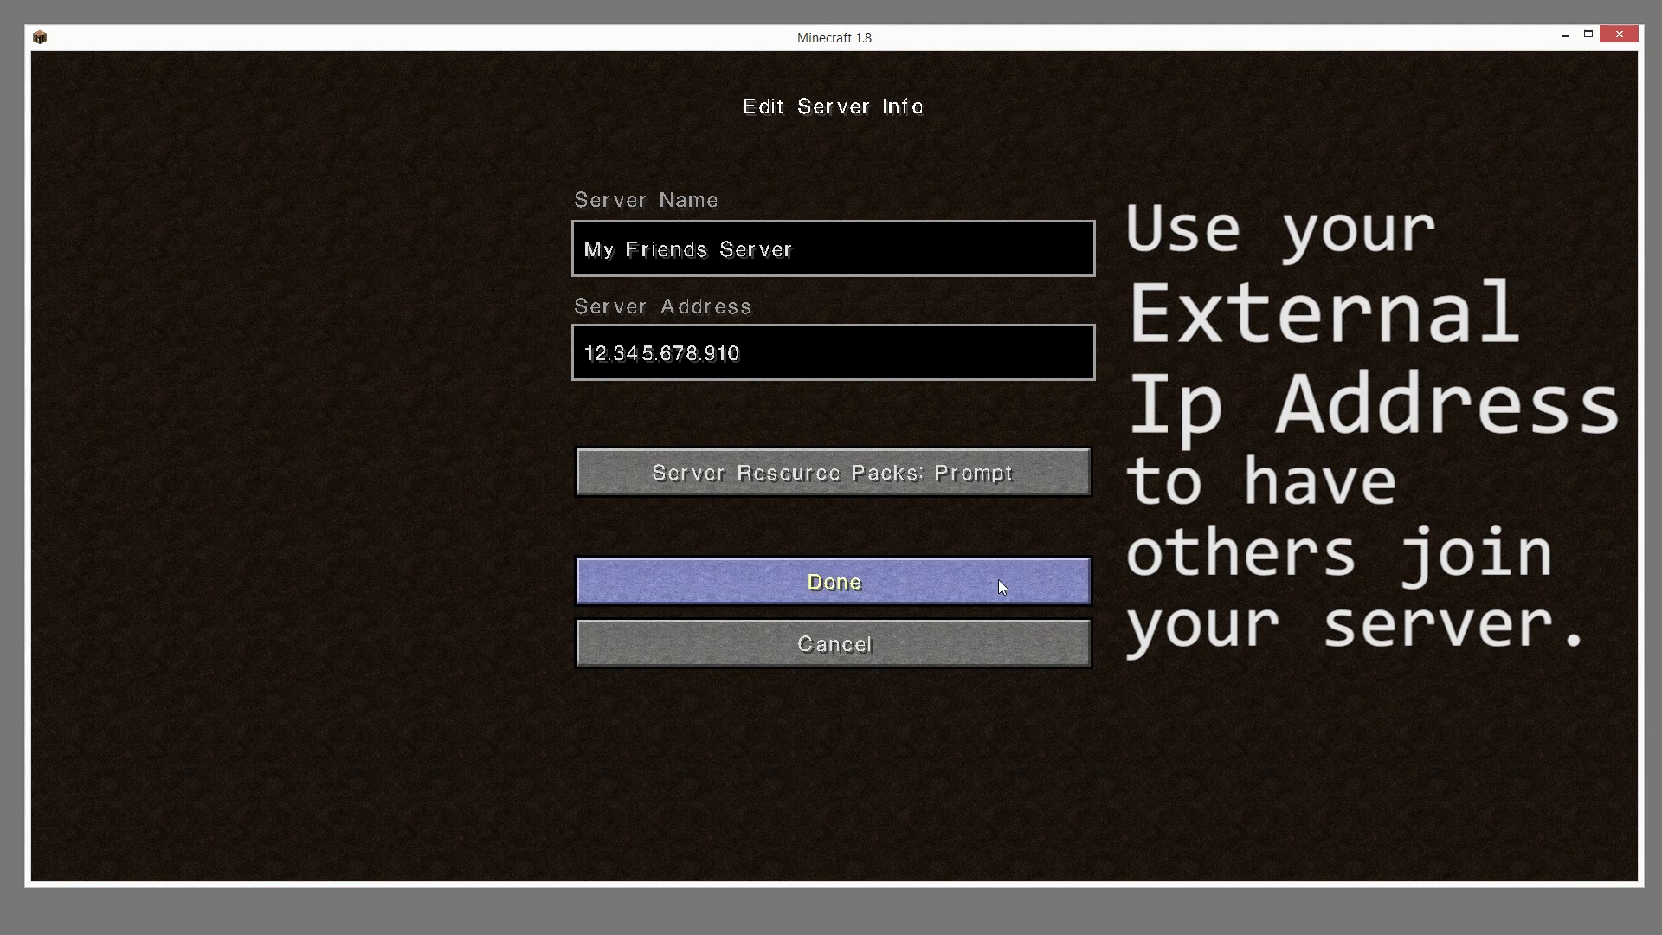
pyautogui.click(832, 581)
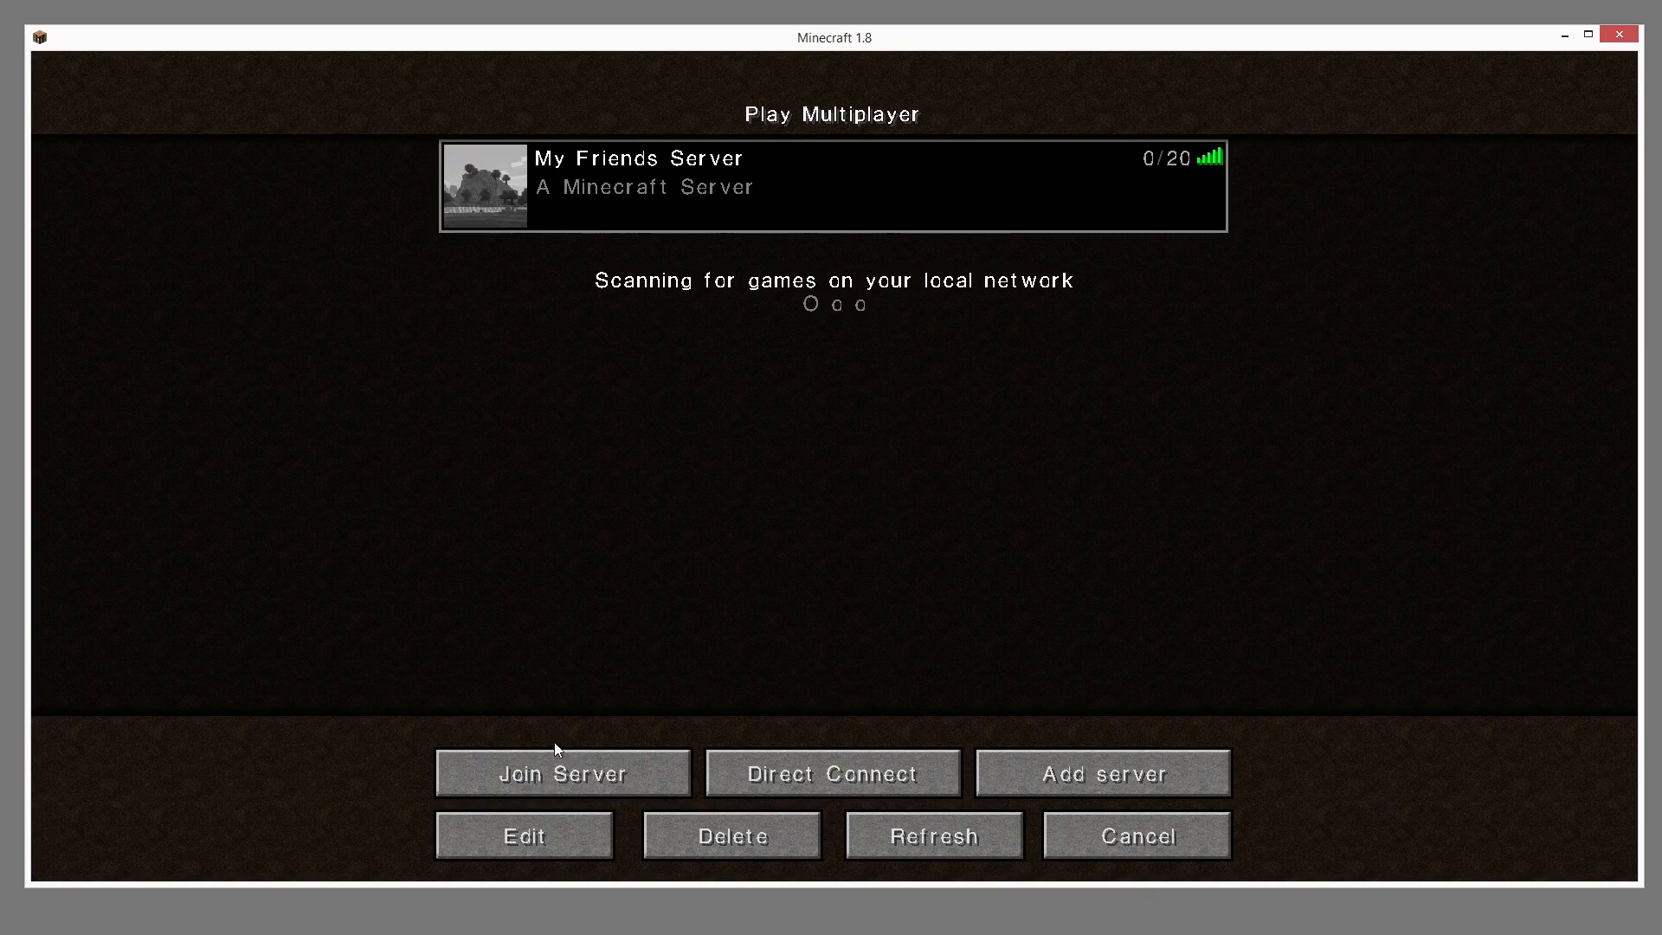
pyautogui.click(563, 774)
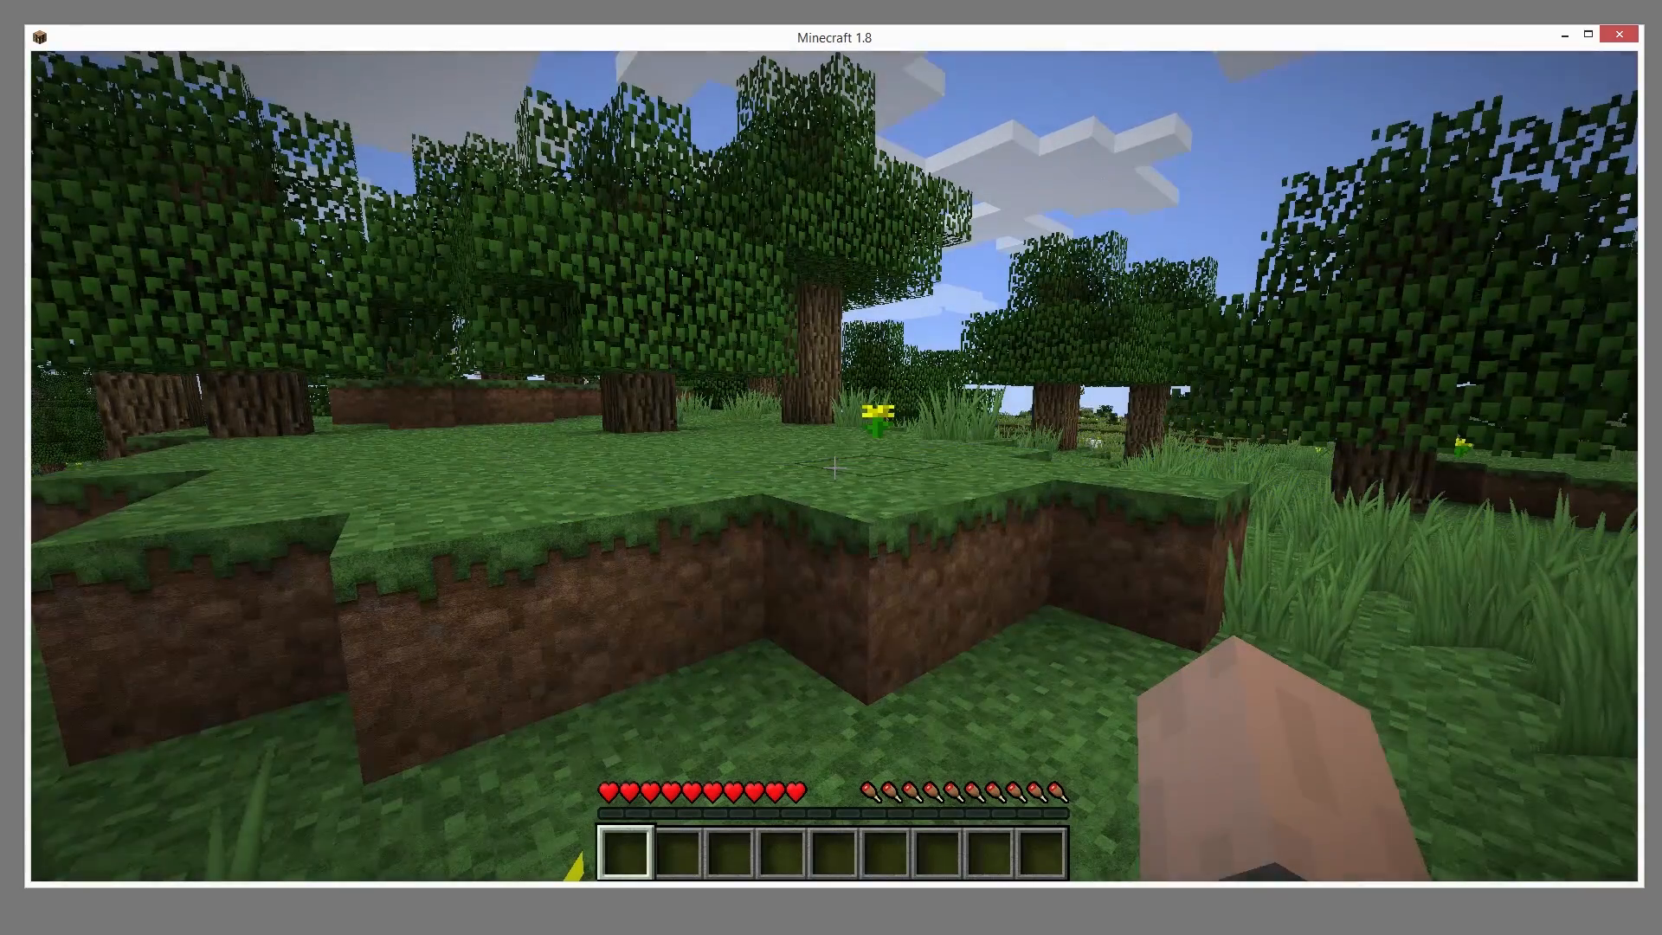